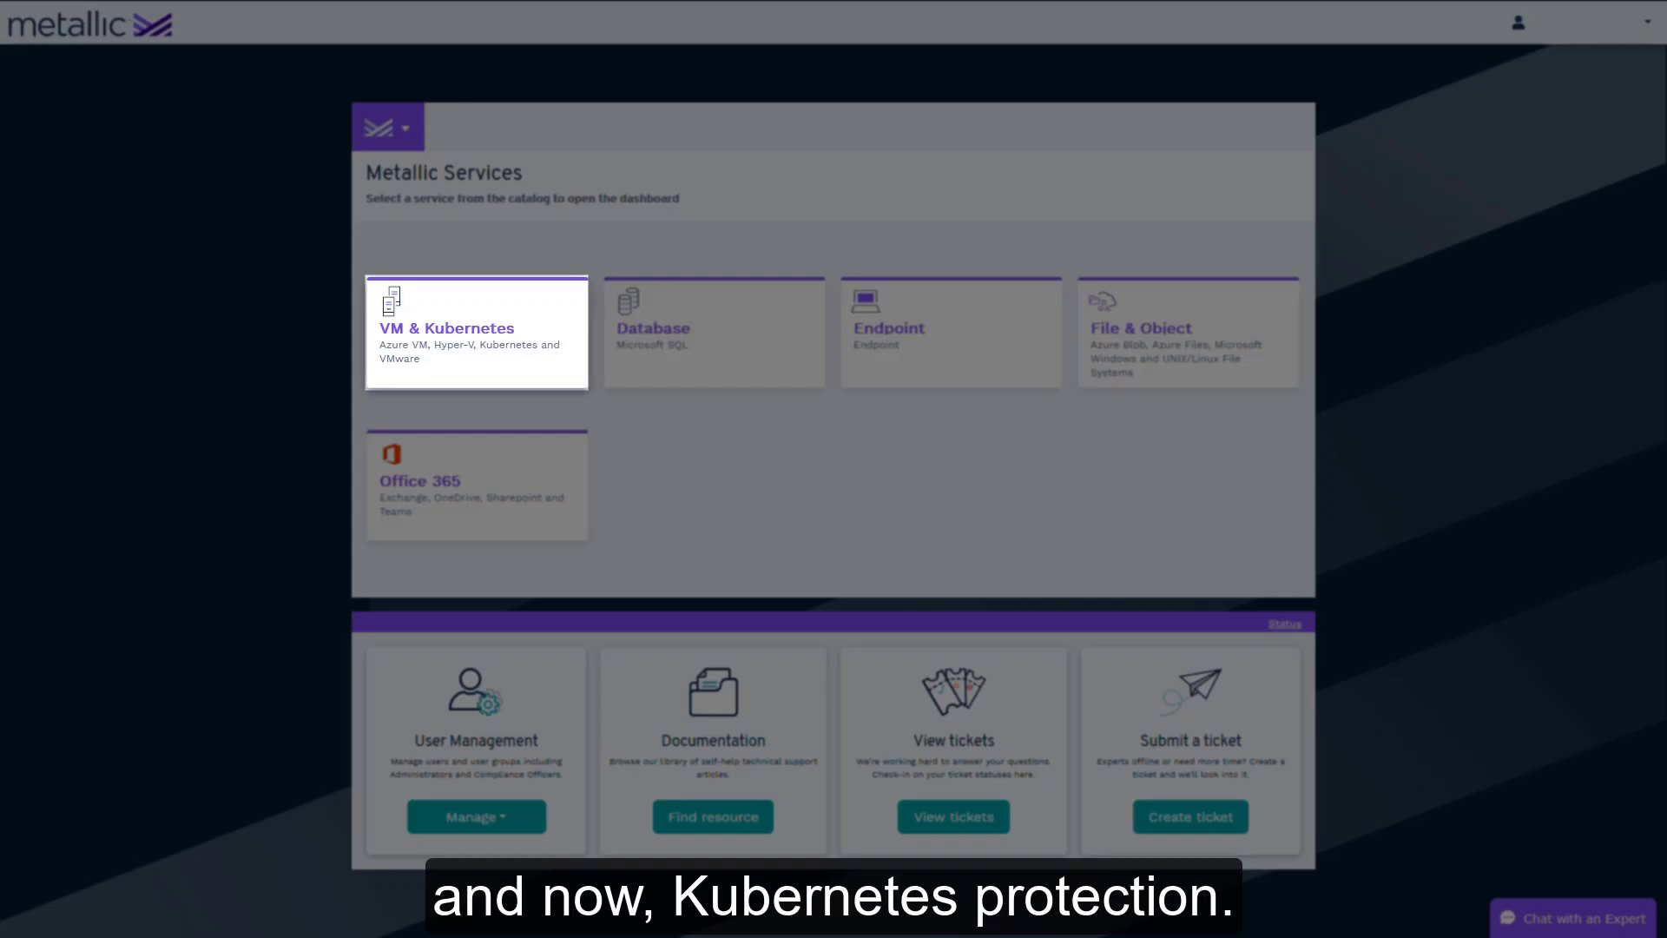
- Open the VM & Kubernetes tile in the Metallic Services catalog
{"action": "left_click", "coordinate": [475, 330]}
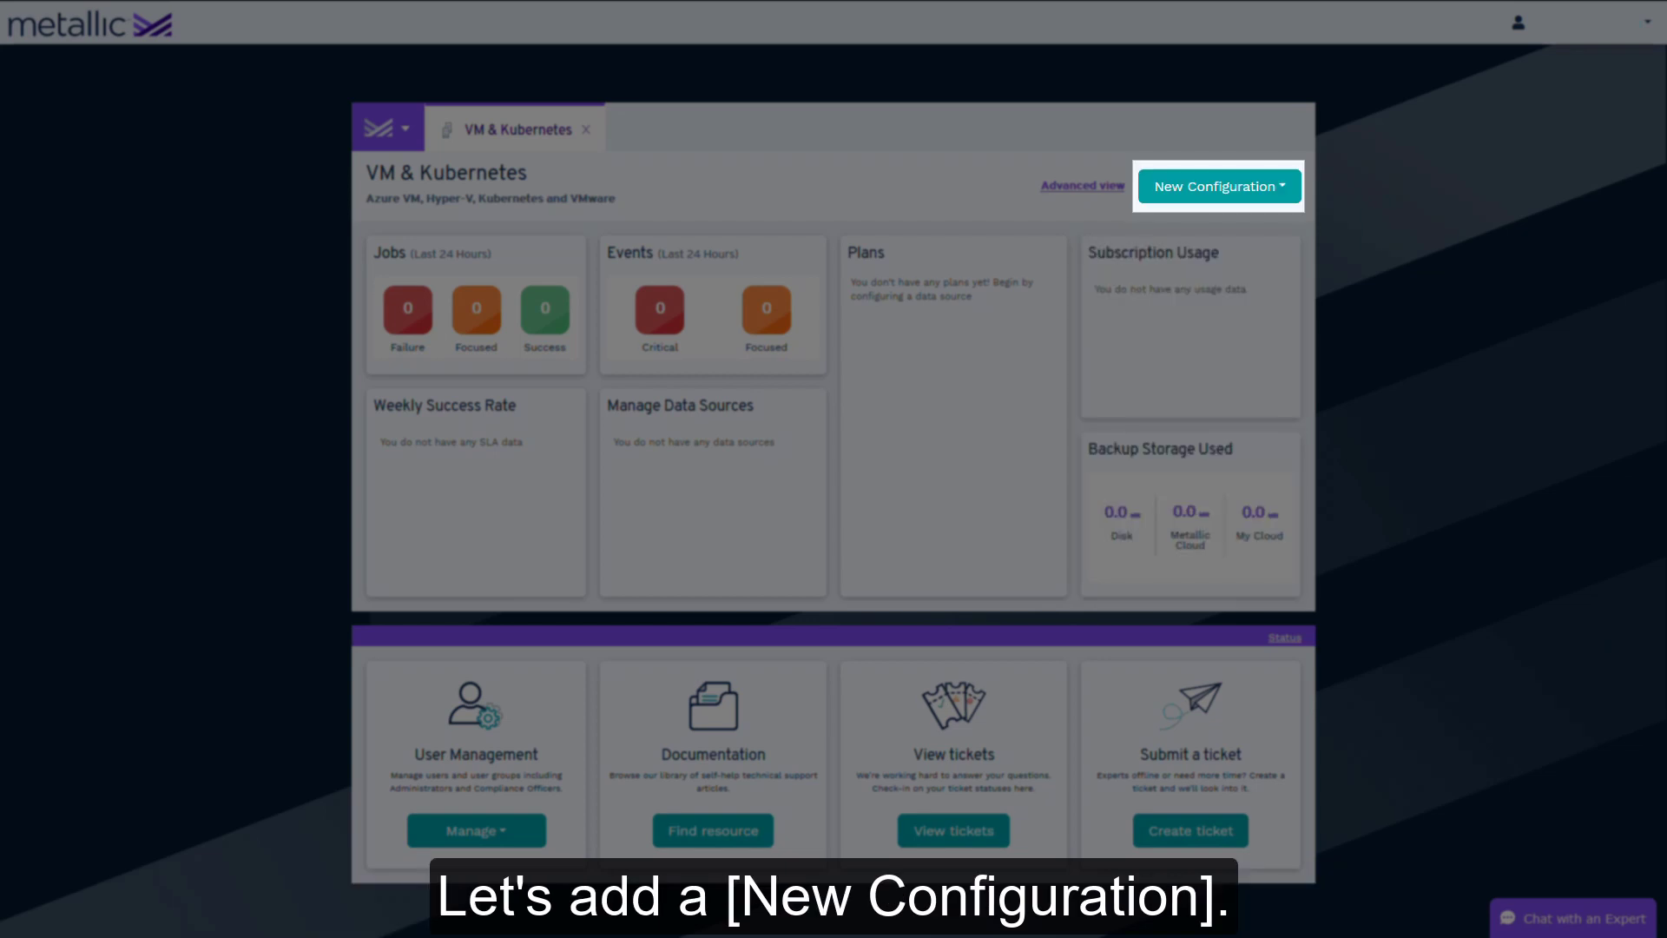
- Start a new Kubernetes configuration from the New Configuration menu
{"action": "left_click", "coordinate": [1219, 186]}
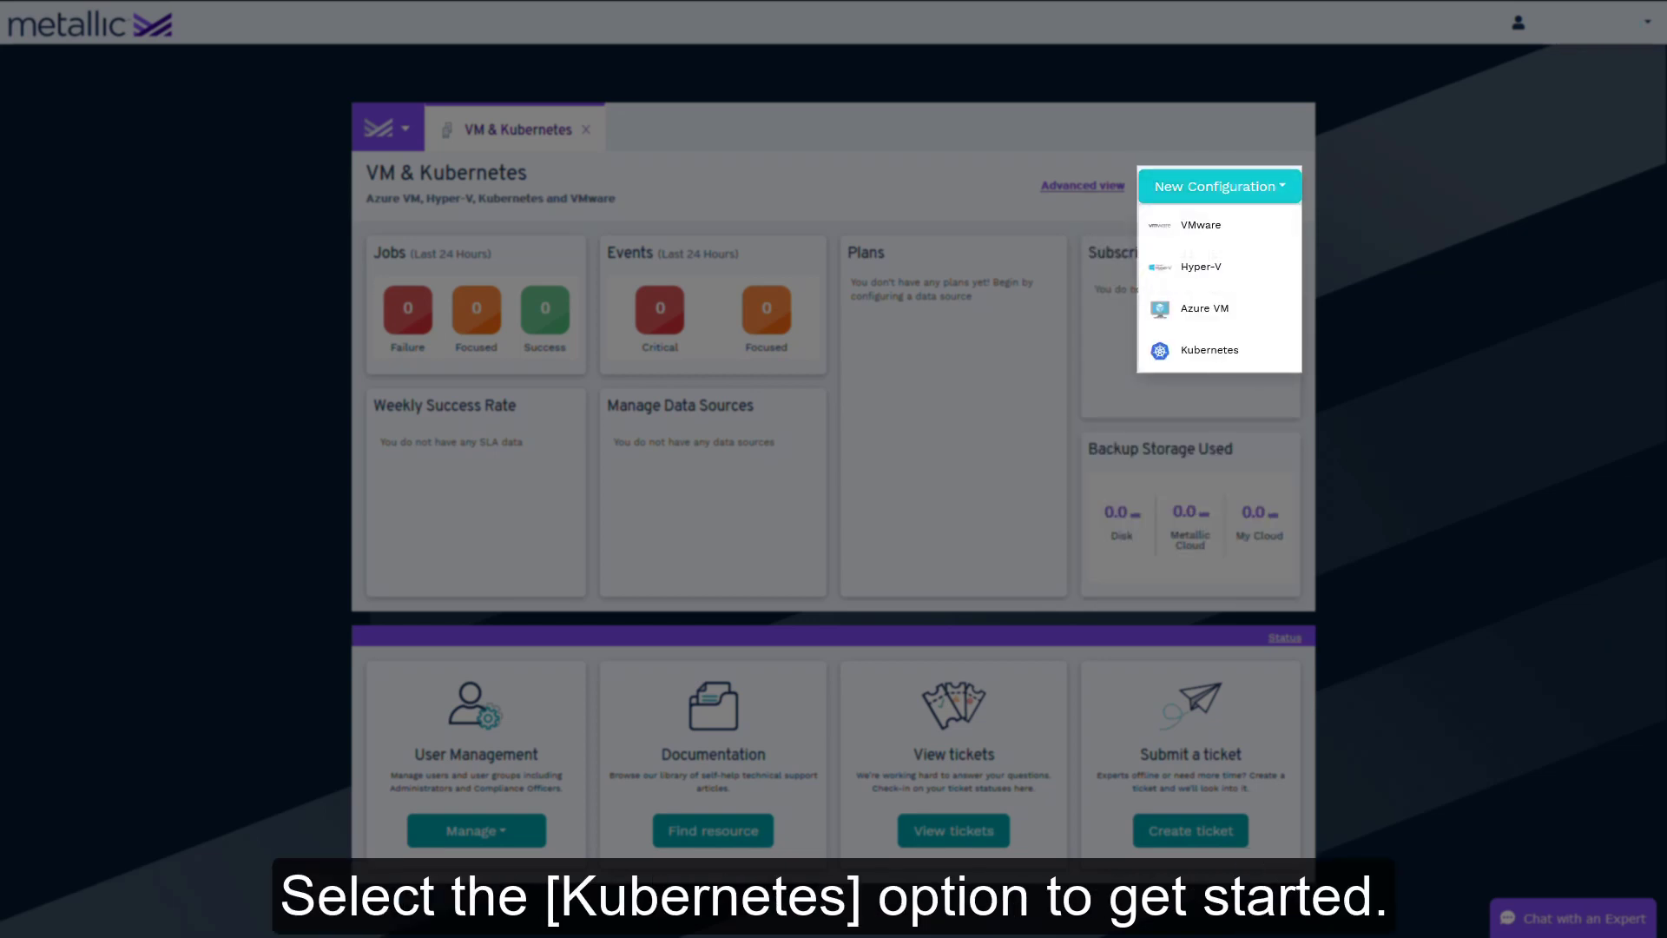
{"action": "mouse_move", "coordinate": [1209, 350]}
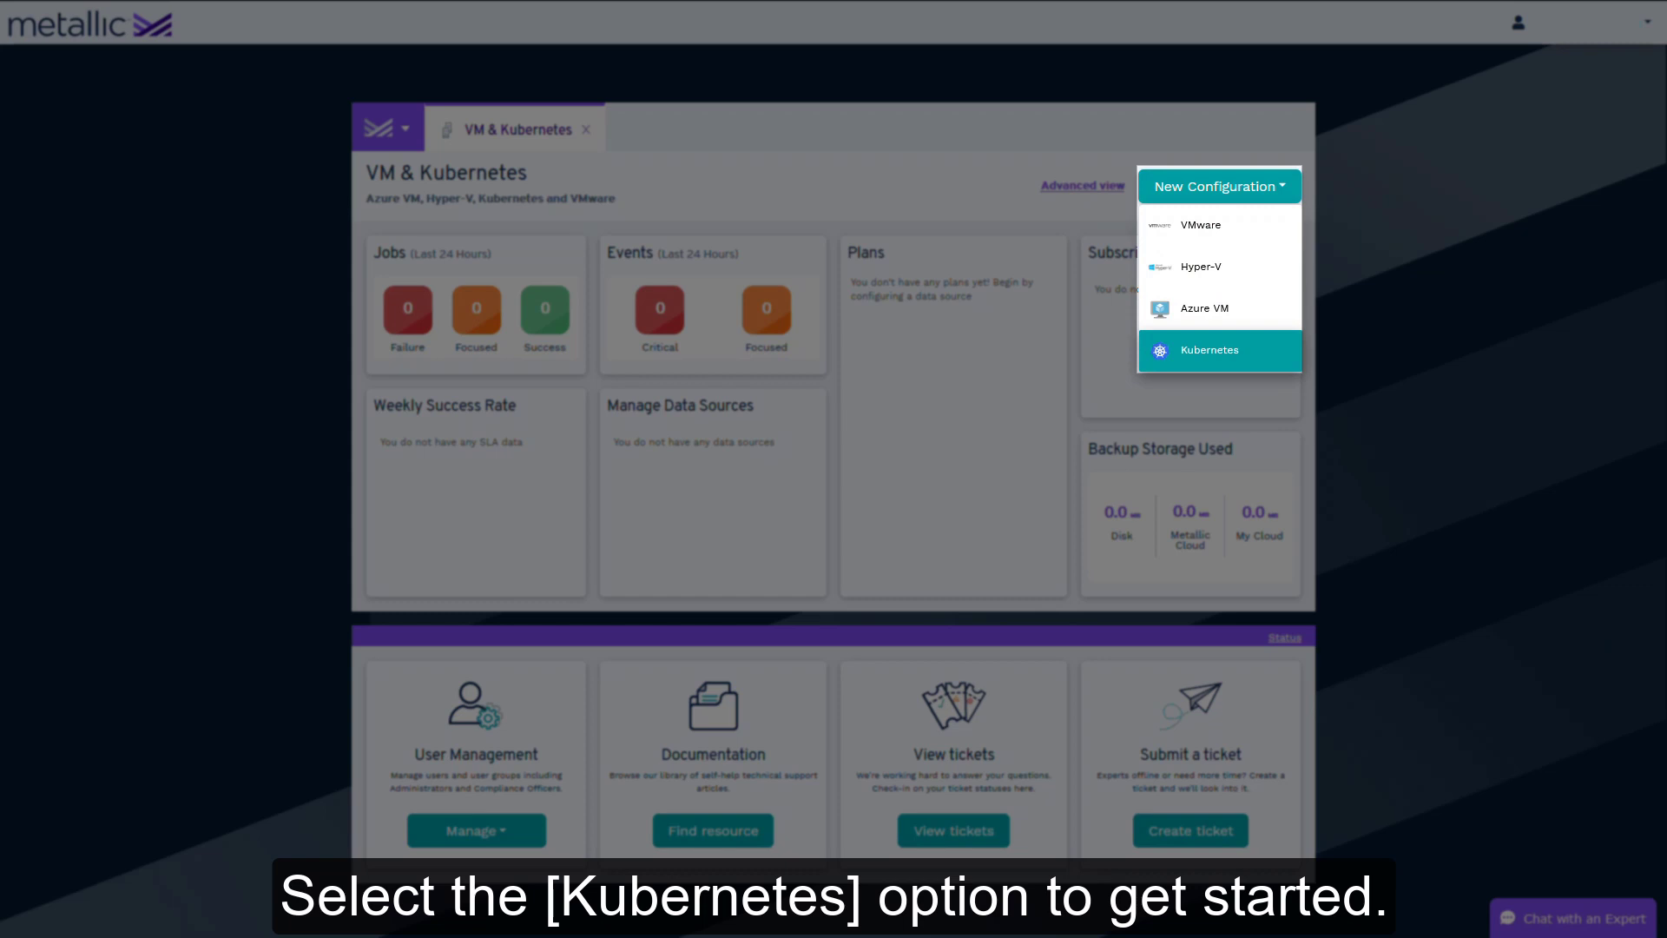
{"action": "left_click", "coordinate": [1209, 350]}
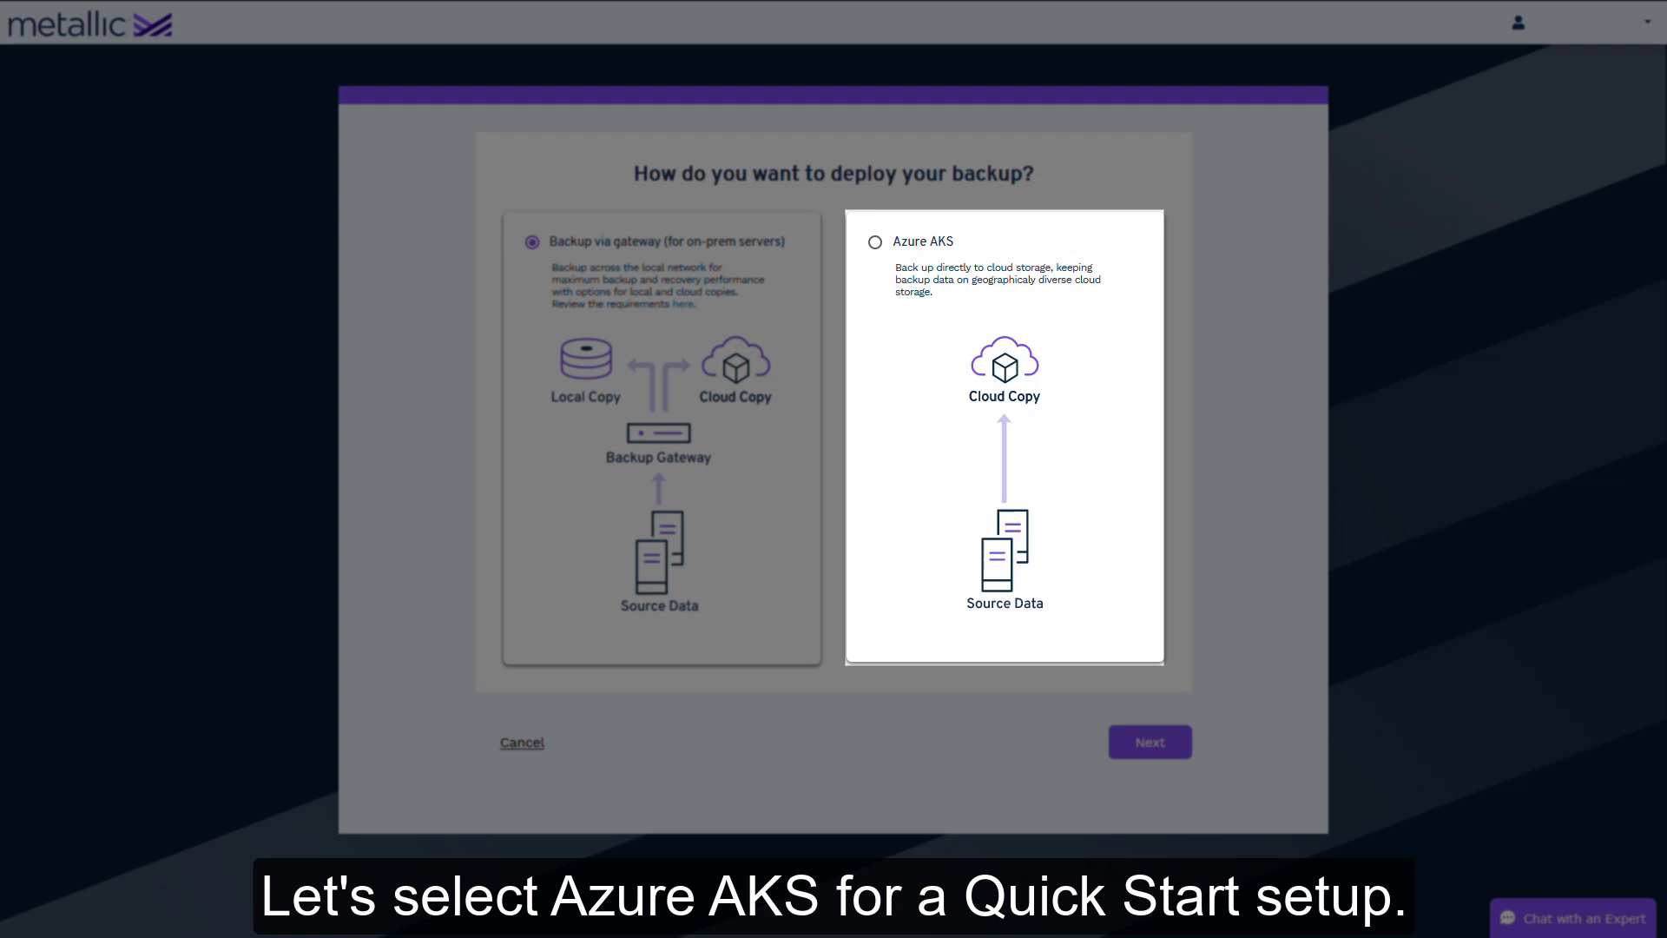
- Choose Azure AKS as the Kubernetes backup deployment method
{"action": "left_click", "coordinate": [876, 242]}
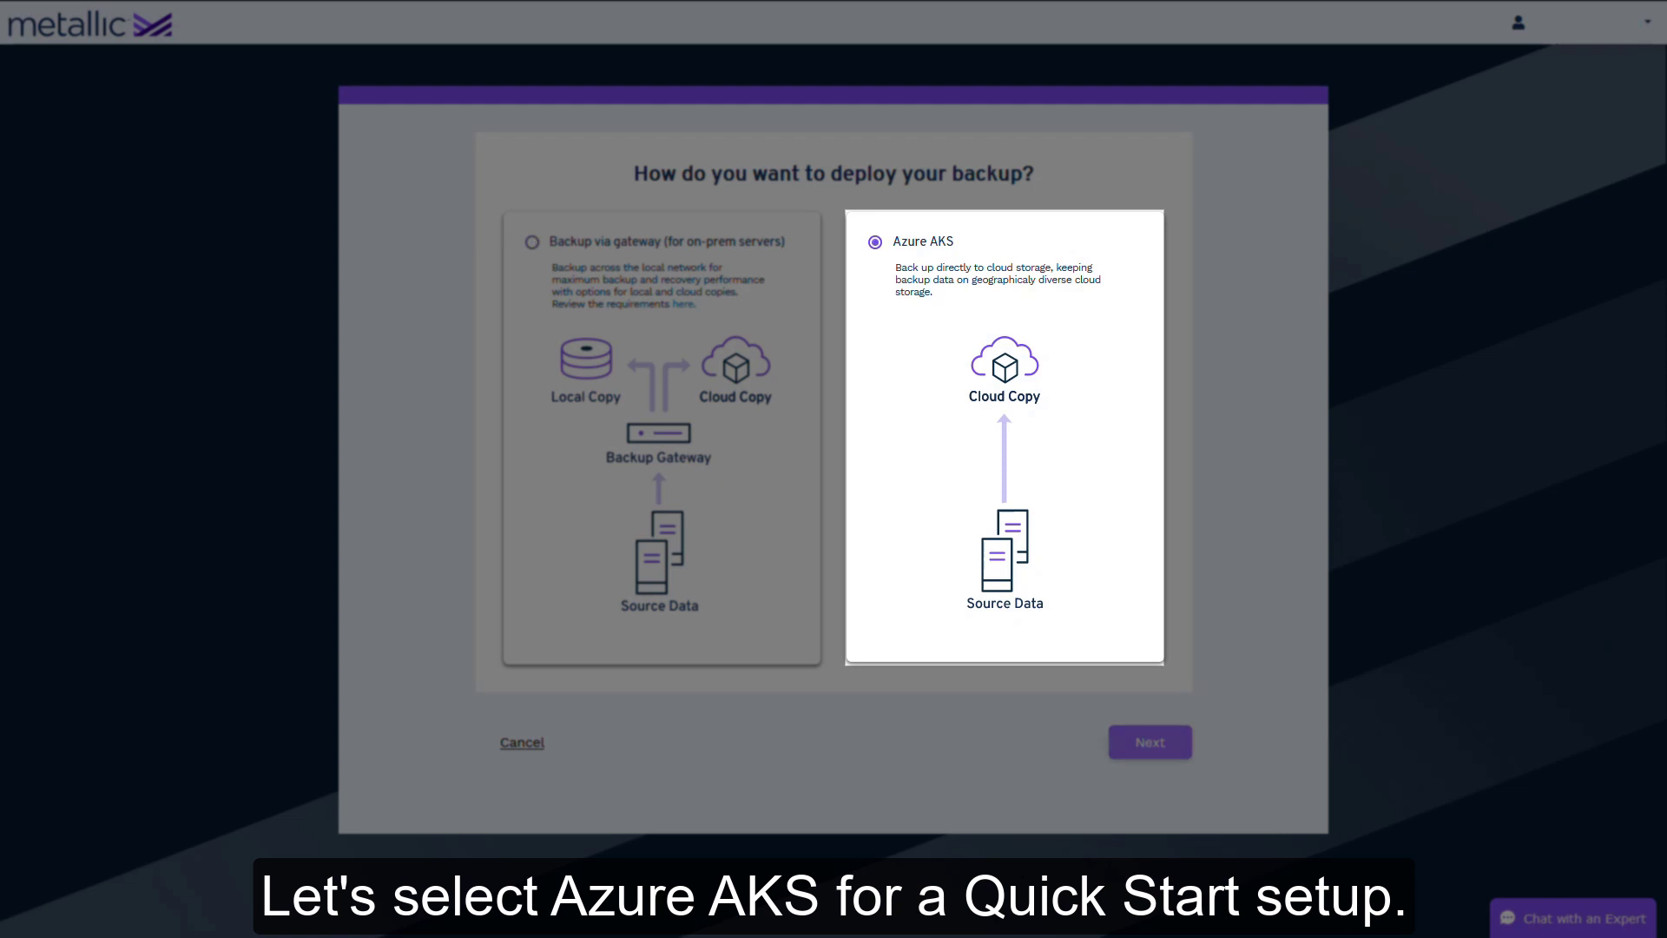
{"action": "left_click", "coordinate": [1150, 741]}
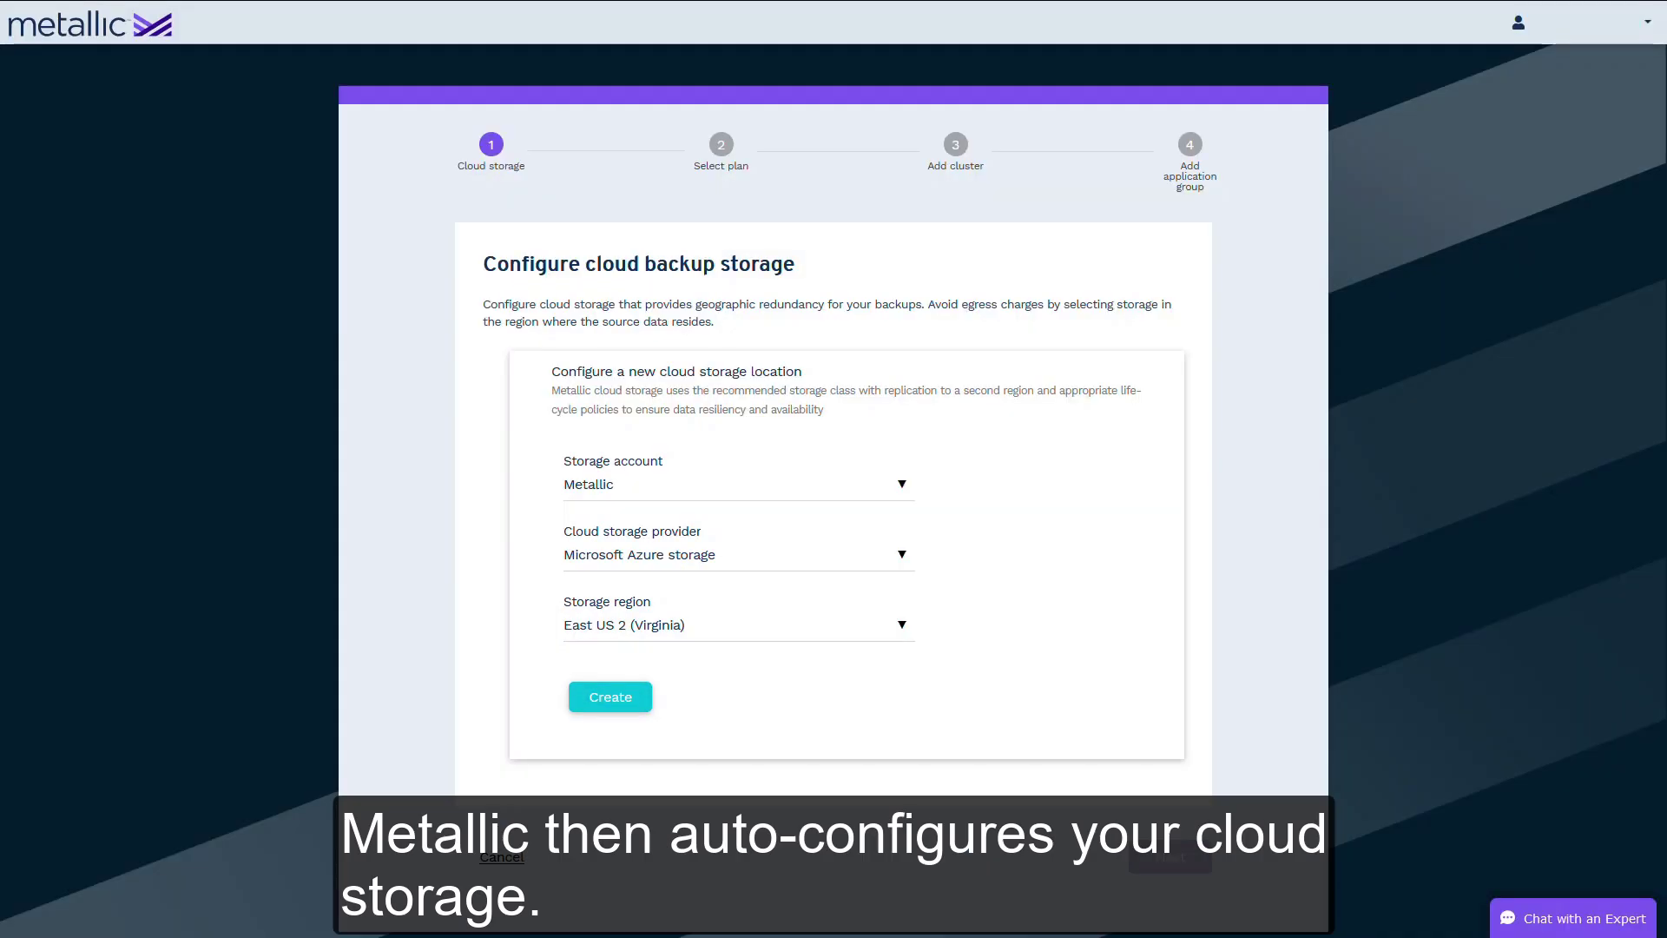
- Create the East US 2 Azure storage location and keep the existing production plan
{"action": "left_click", "coordinate": [609, 697]}
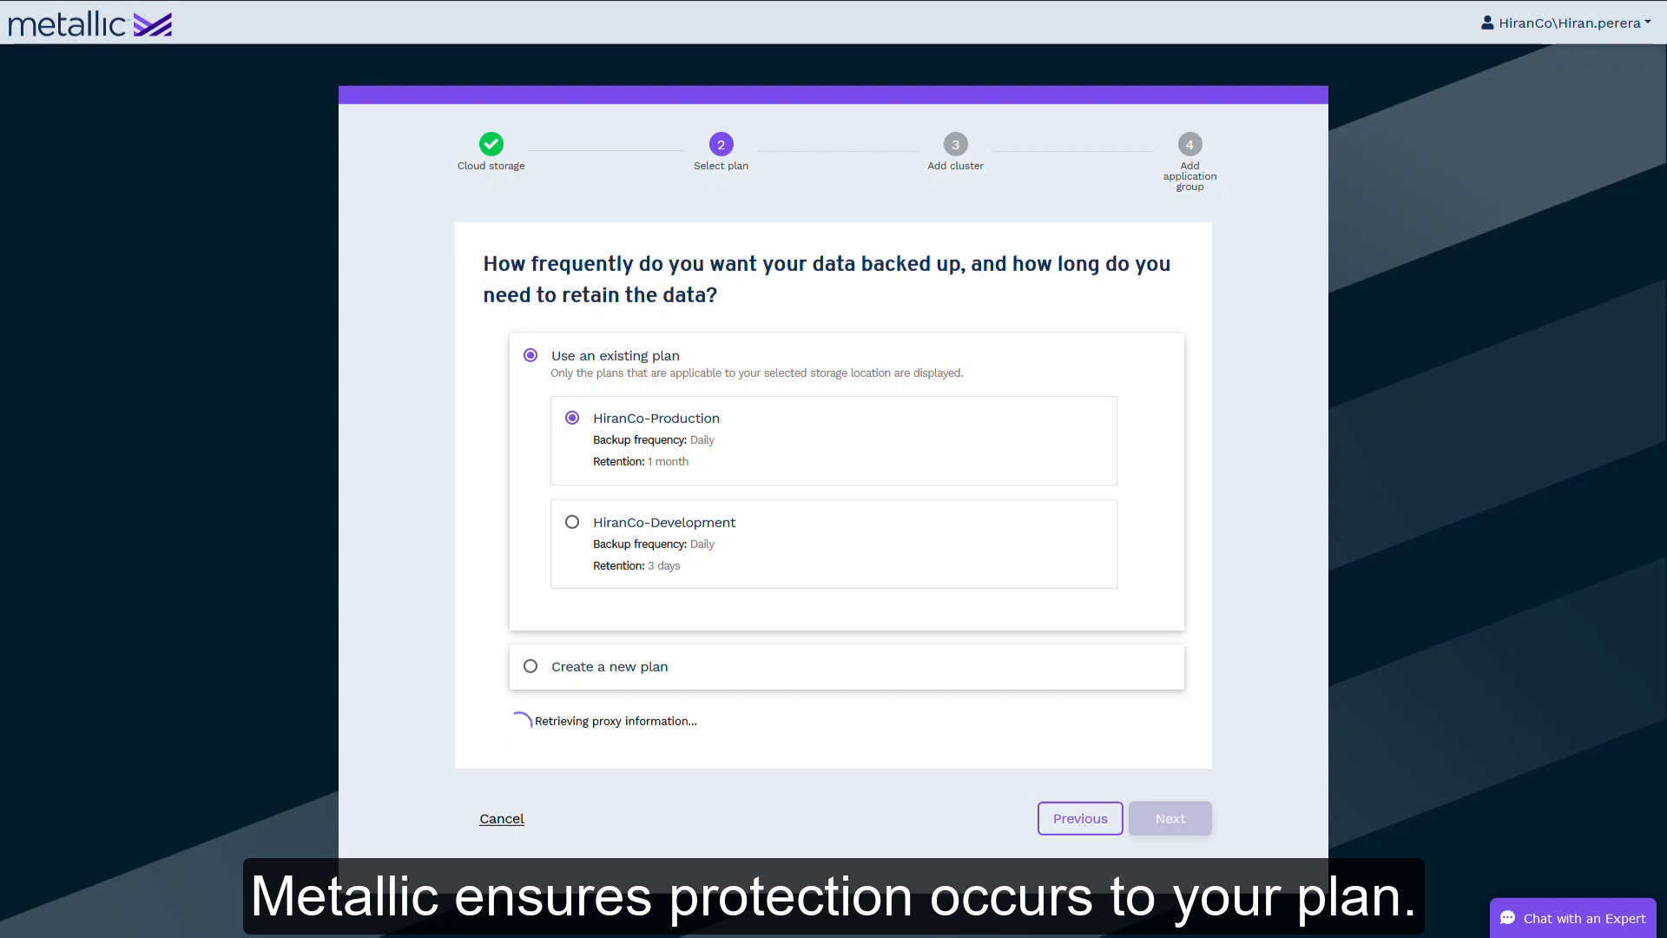
{"action": "left_click", "coordinate": [1170, 818]}
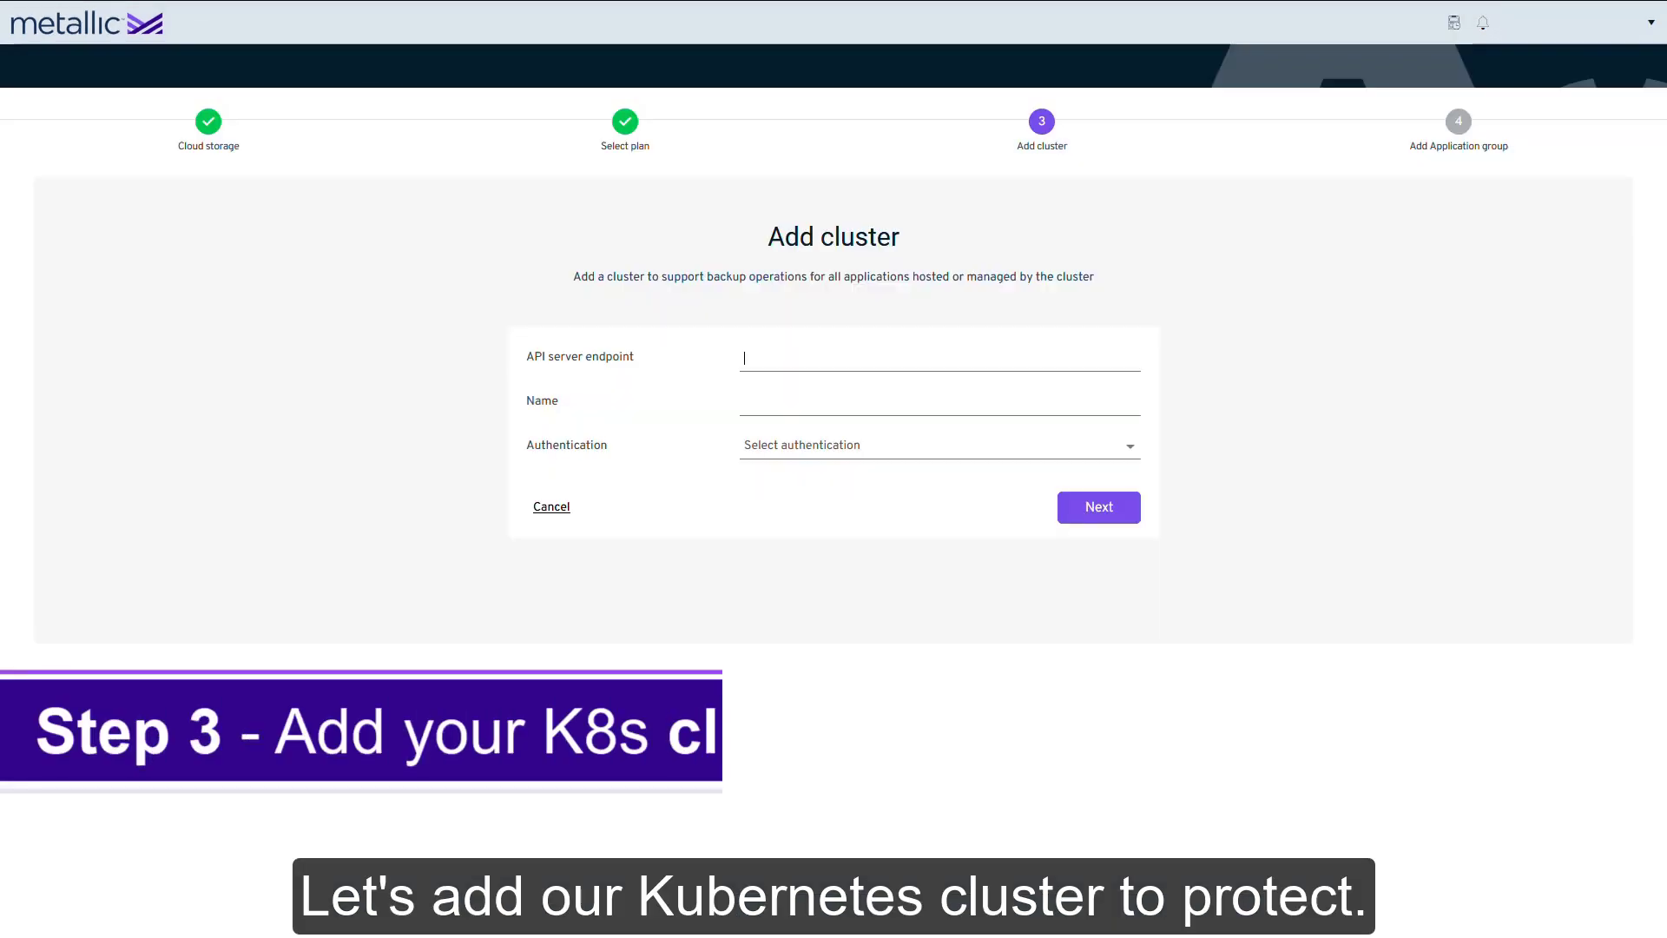
- Add the 'Azure AKS' cluster at the aks-production-002 API endpoint with service-account credentials
{"action": "type", "text": "https://aks-production-002-dns-6fe0f1a6.hcp.eastus2.azmk8s.io:443"}
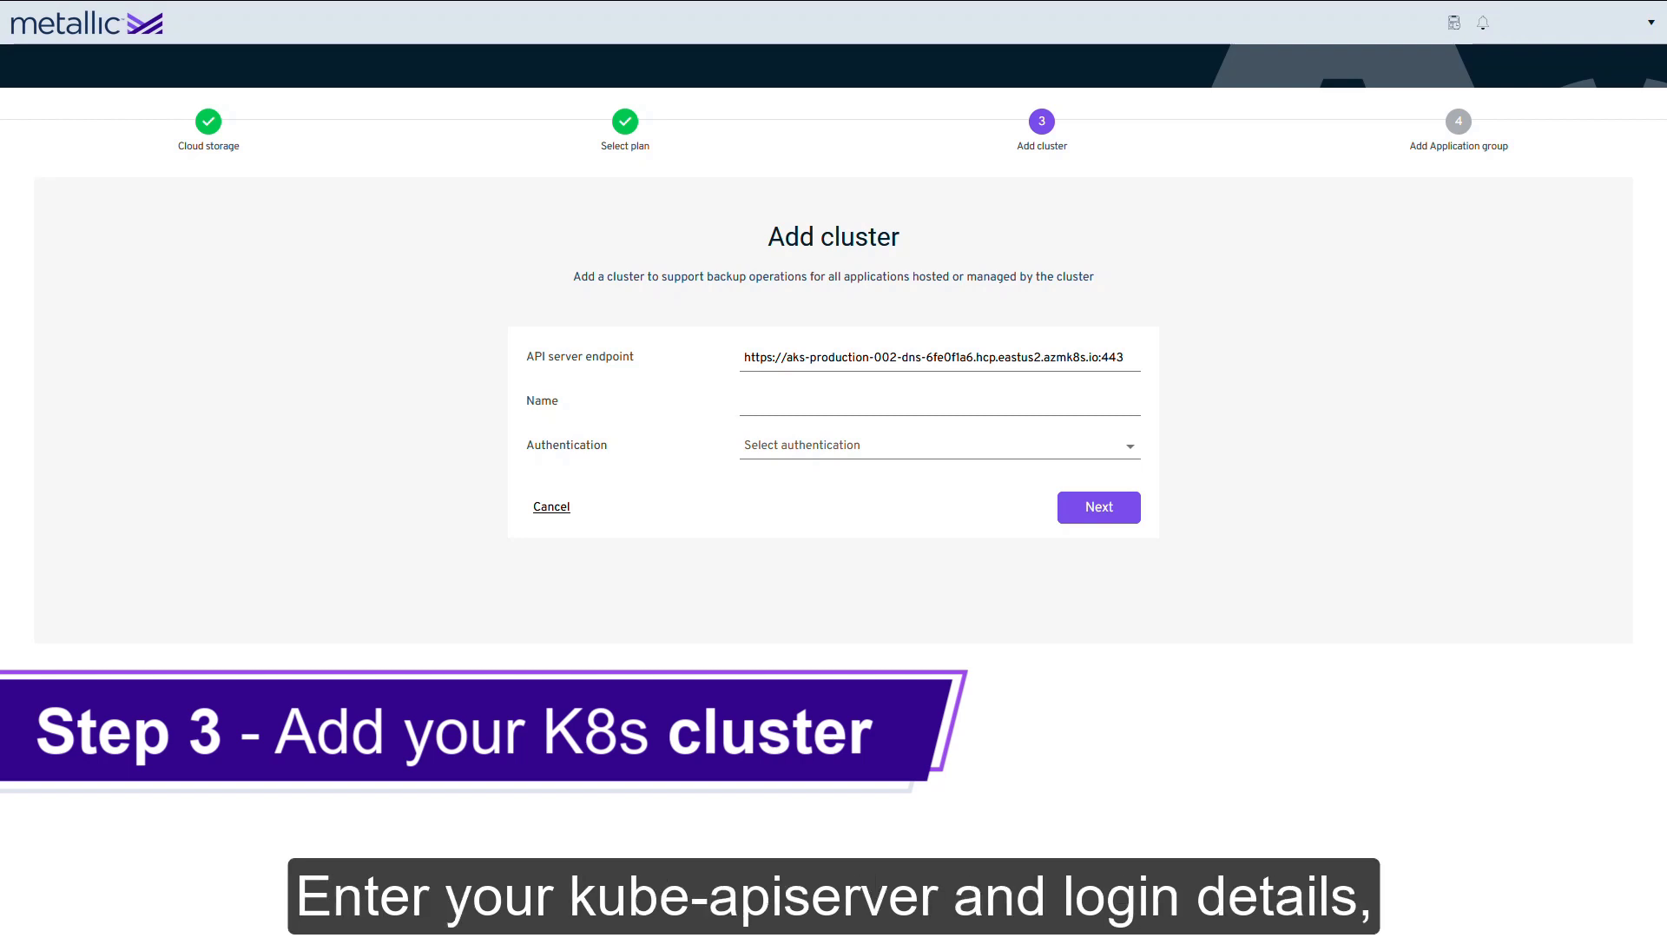
{"action": "type", "text": "Azure AKS-Cluster-002"}
{"action": "type", "text": "cvbackup"}
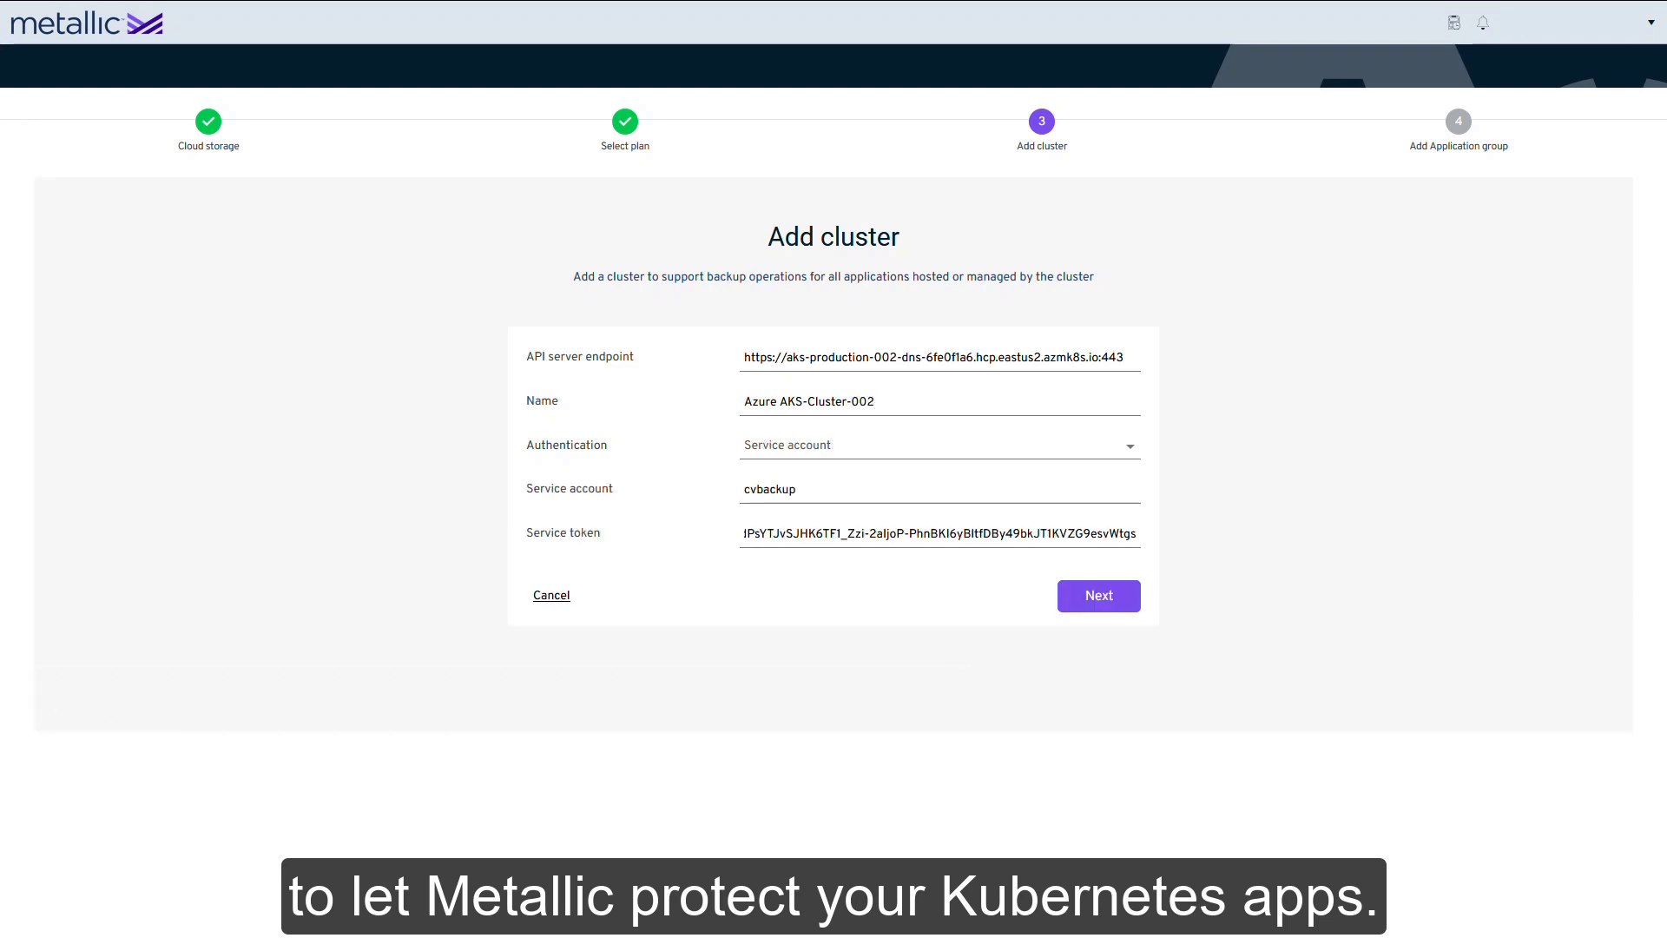
{"action": "left_click", "coordinate": [1099, 595]}
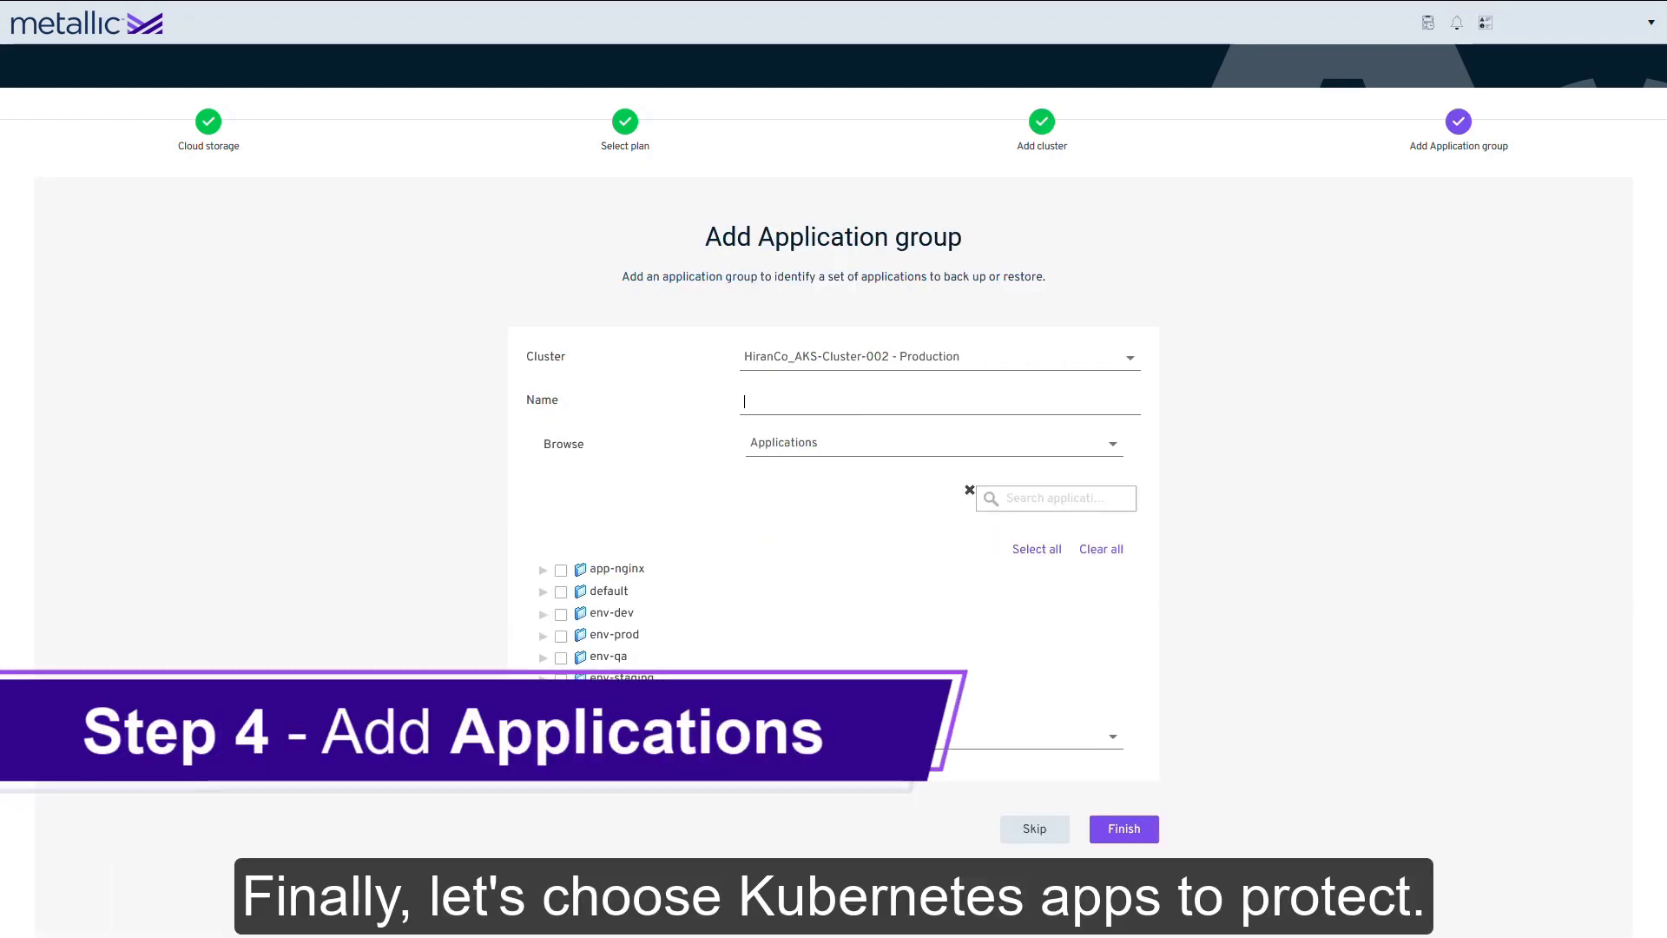
- Name the application group 'Production Apps', include the env-prod namespace, and finish
{"action": "type", "text": "Production Apps"}
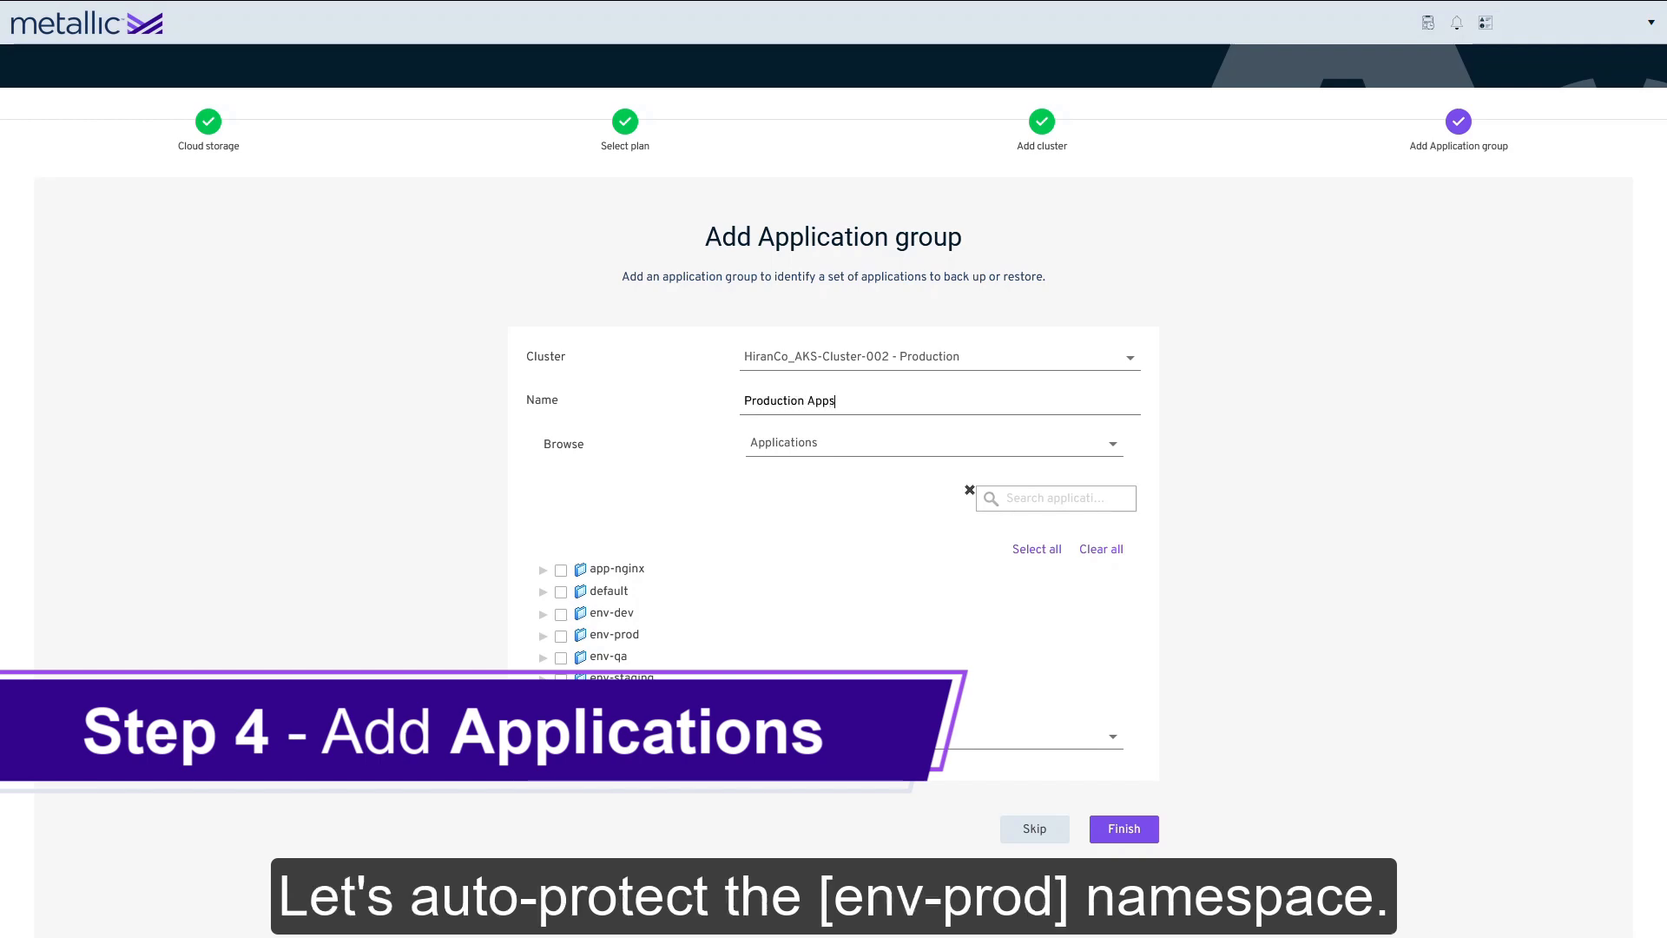
{"action": "left_click", "coordinate": [560, 634]}
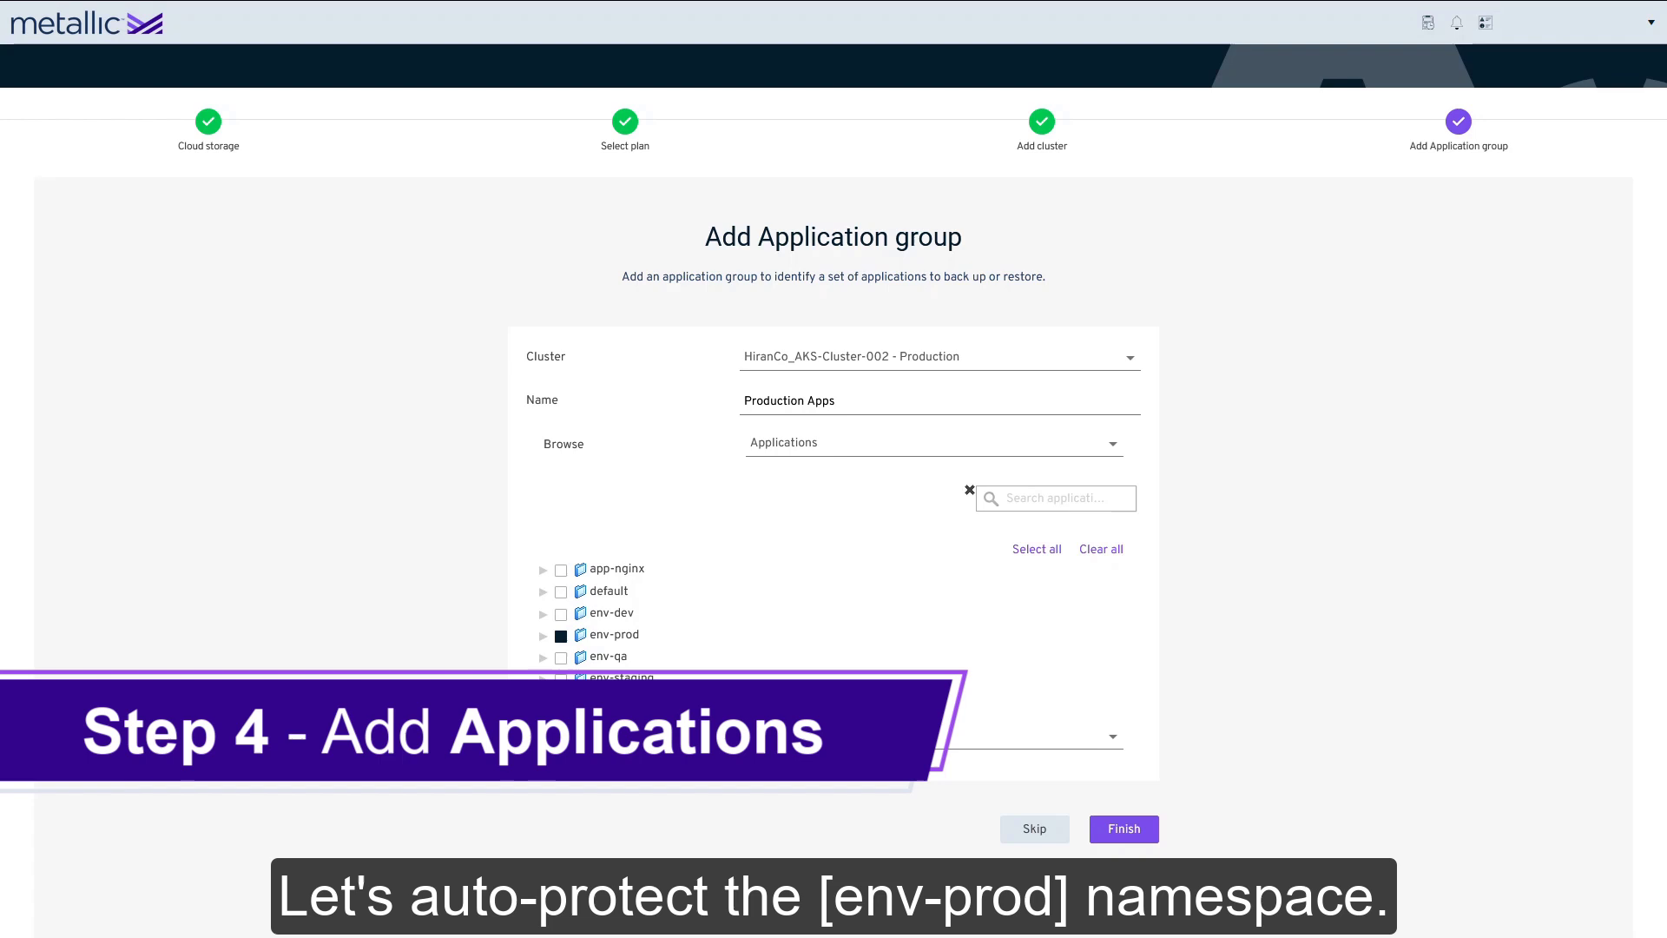
{"action": "left_click", "coordinate": [935, 442]}
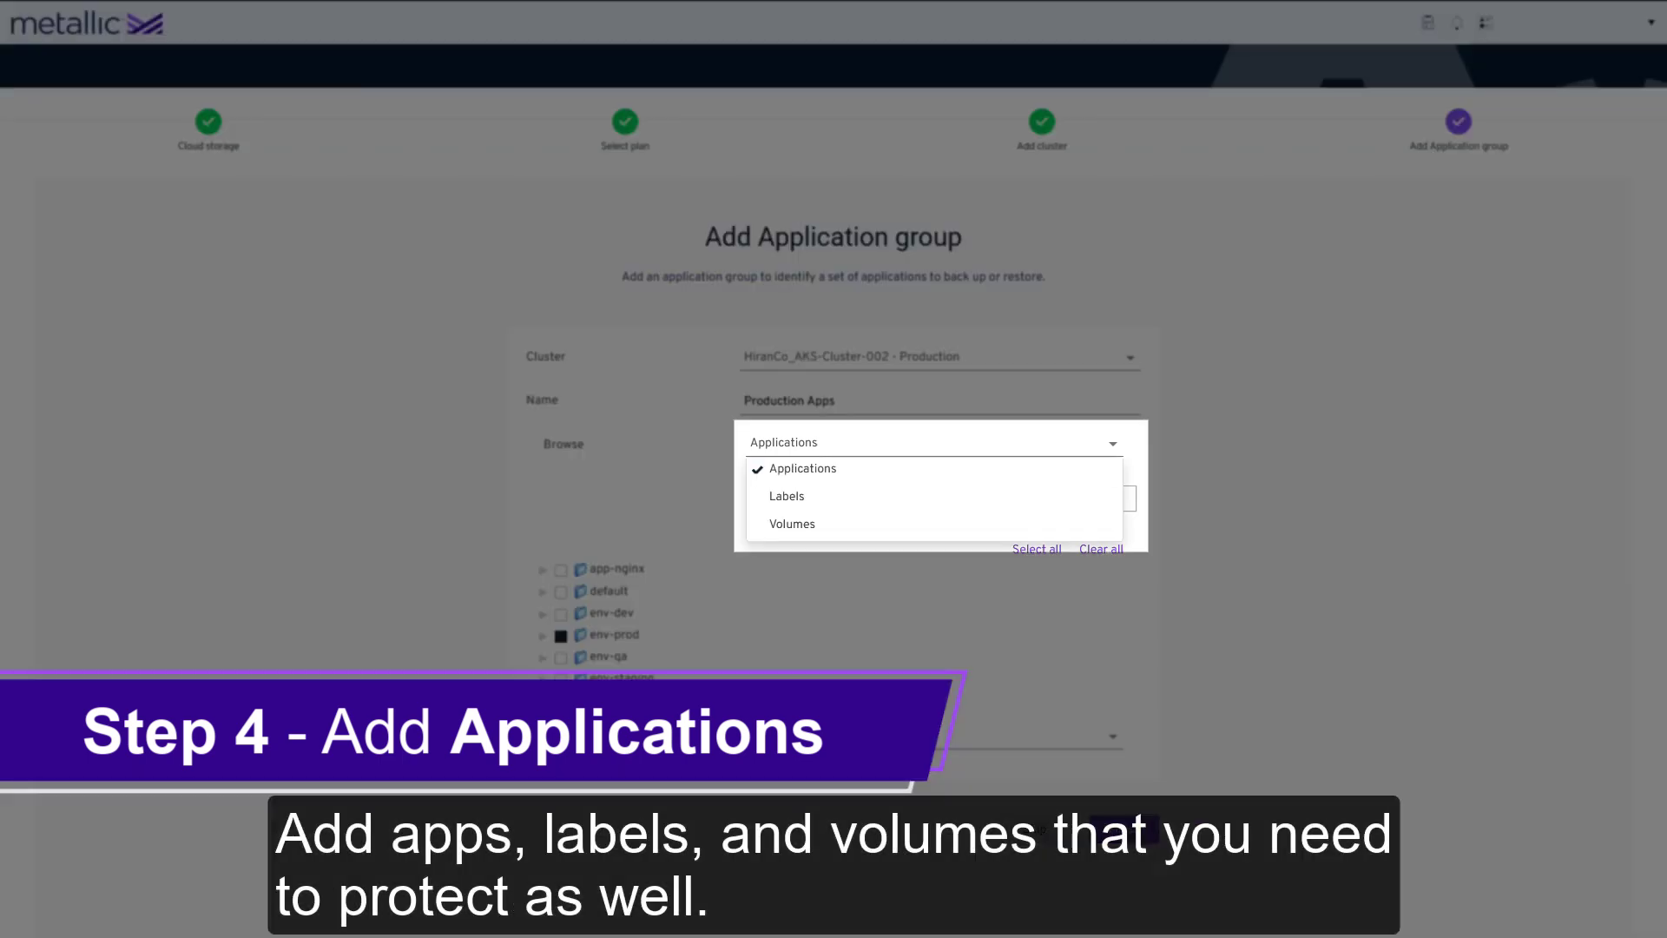
{"action": "left_click", "coordinate": [1036, 549]}
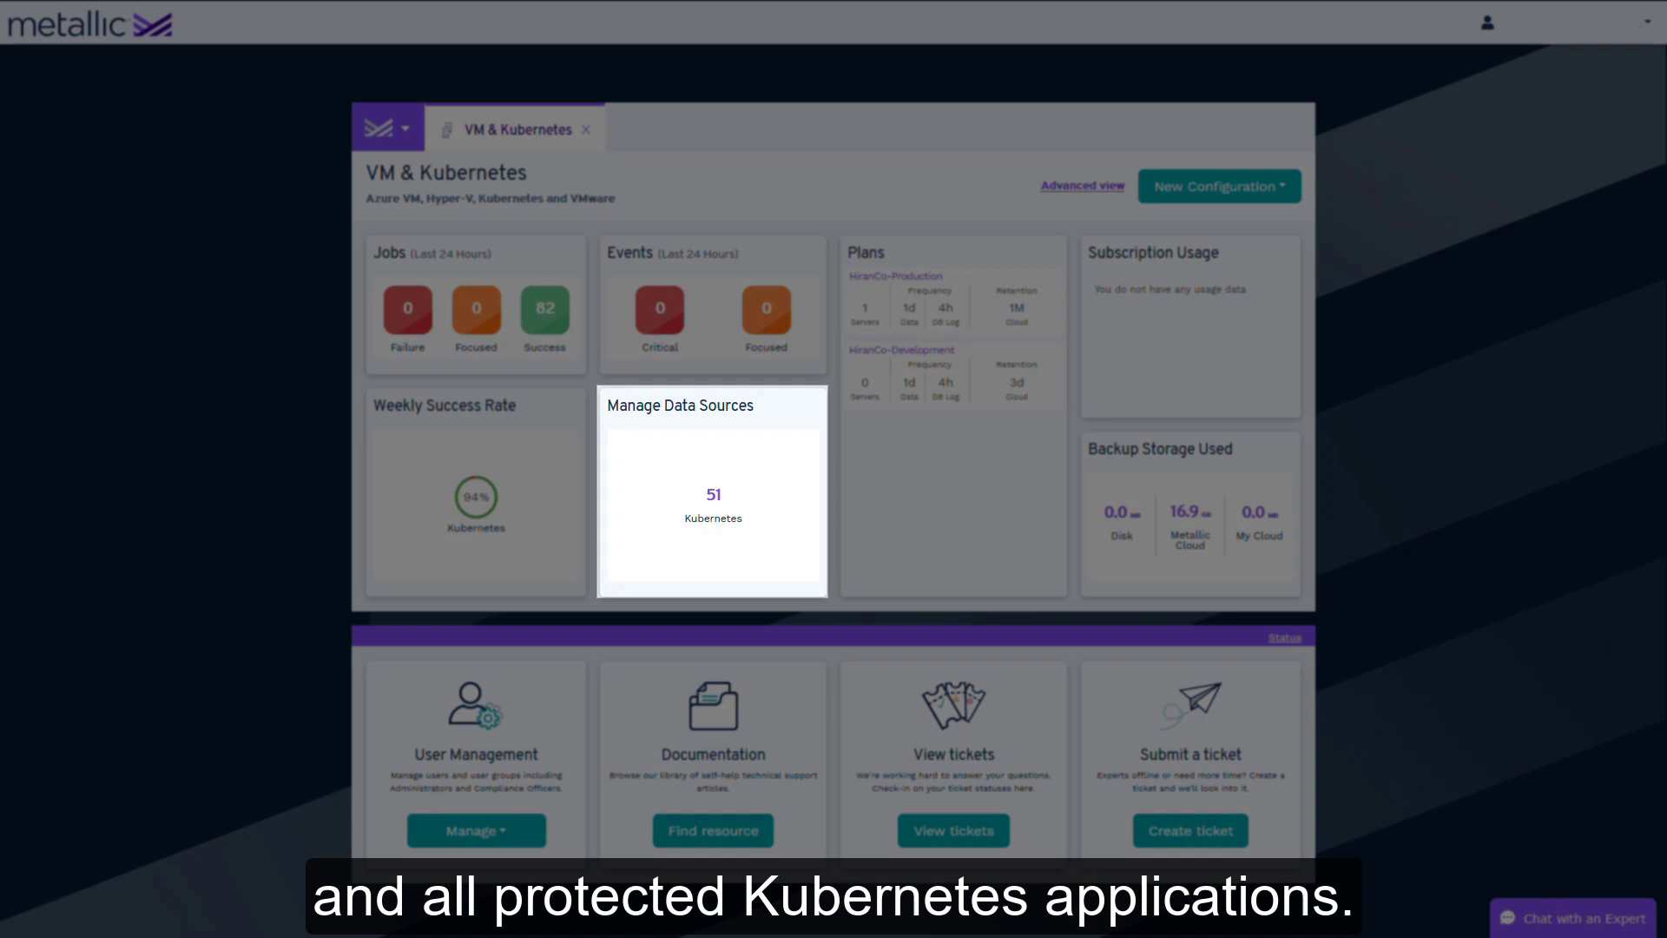
- Open the Kubernetes data sources and the Production K8s Applications group
{"action": "left_click", "coordinate": [712, 498]}
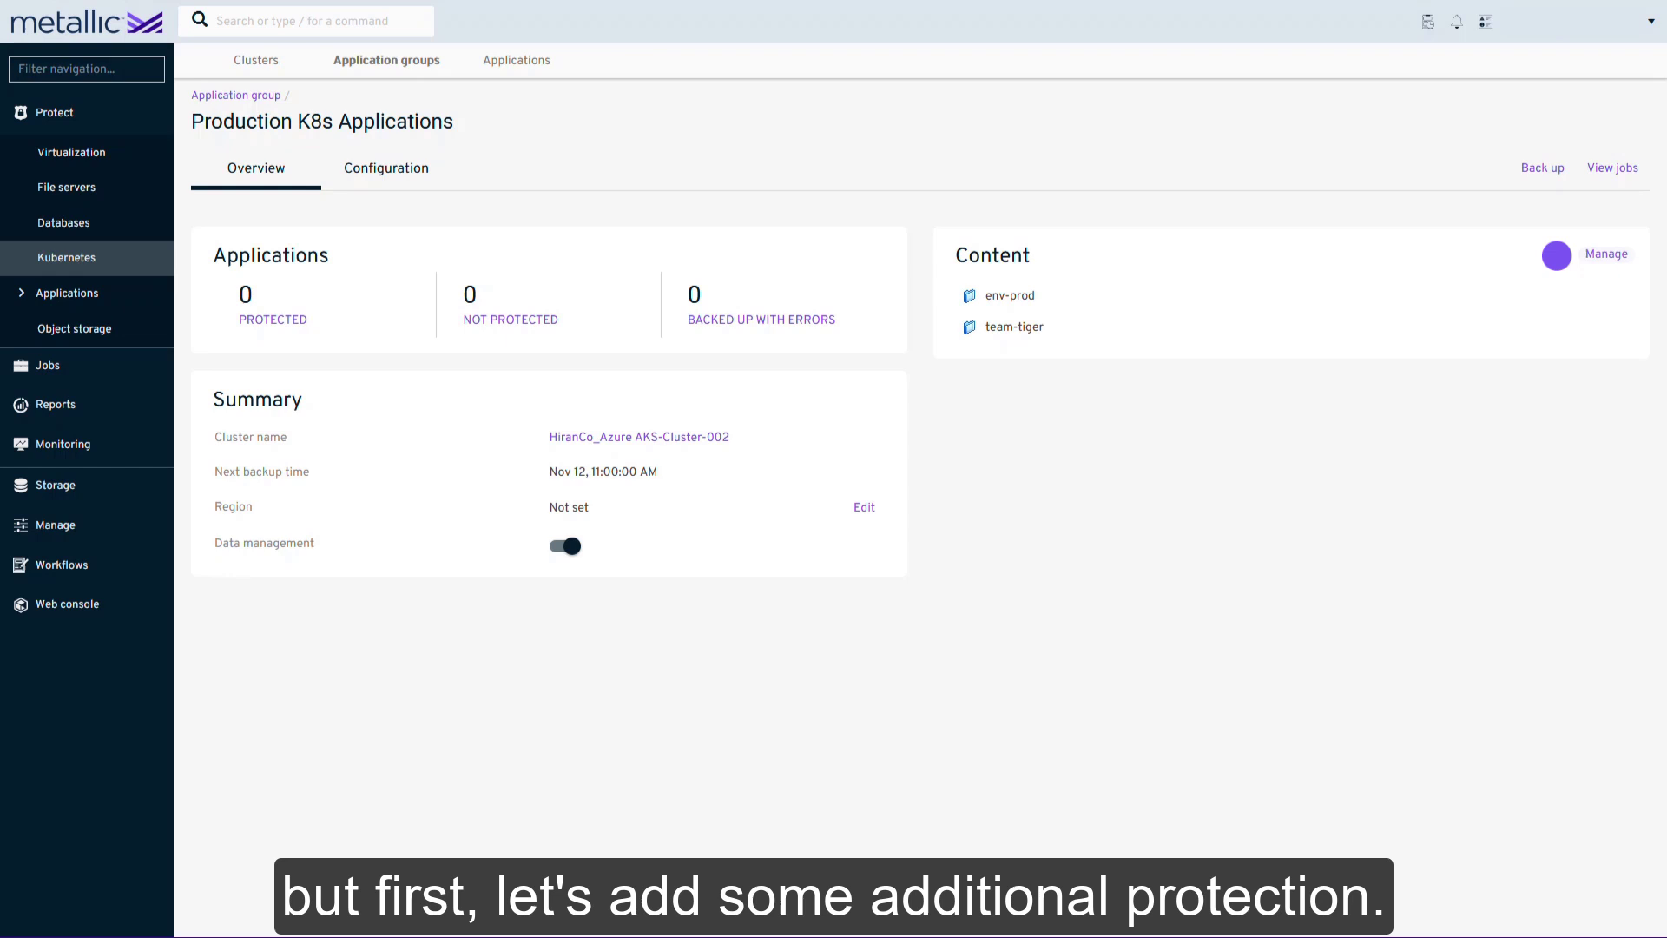
- Add an env=prod label selector to the group content and preview matching apps
{"action": "left_click", "coordinate": [1606, 253]}
{"action": "type", "text": "env=p"}
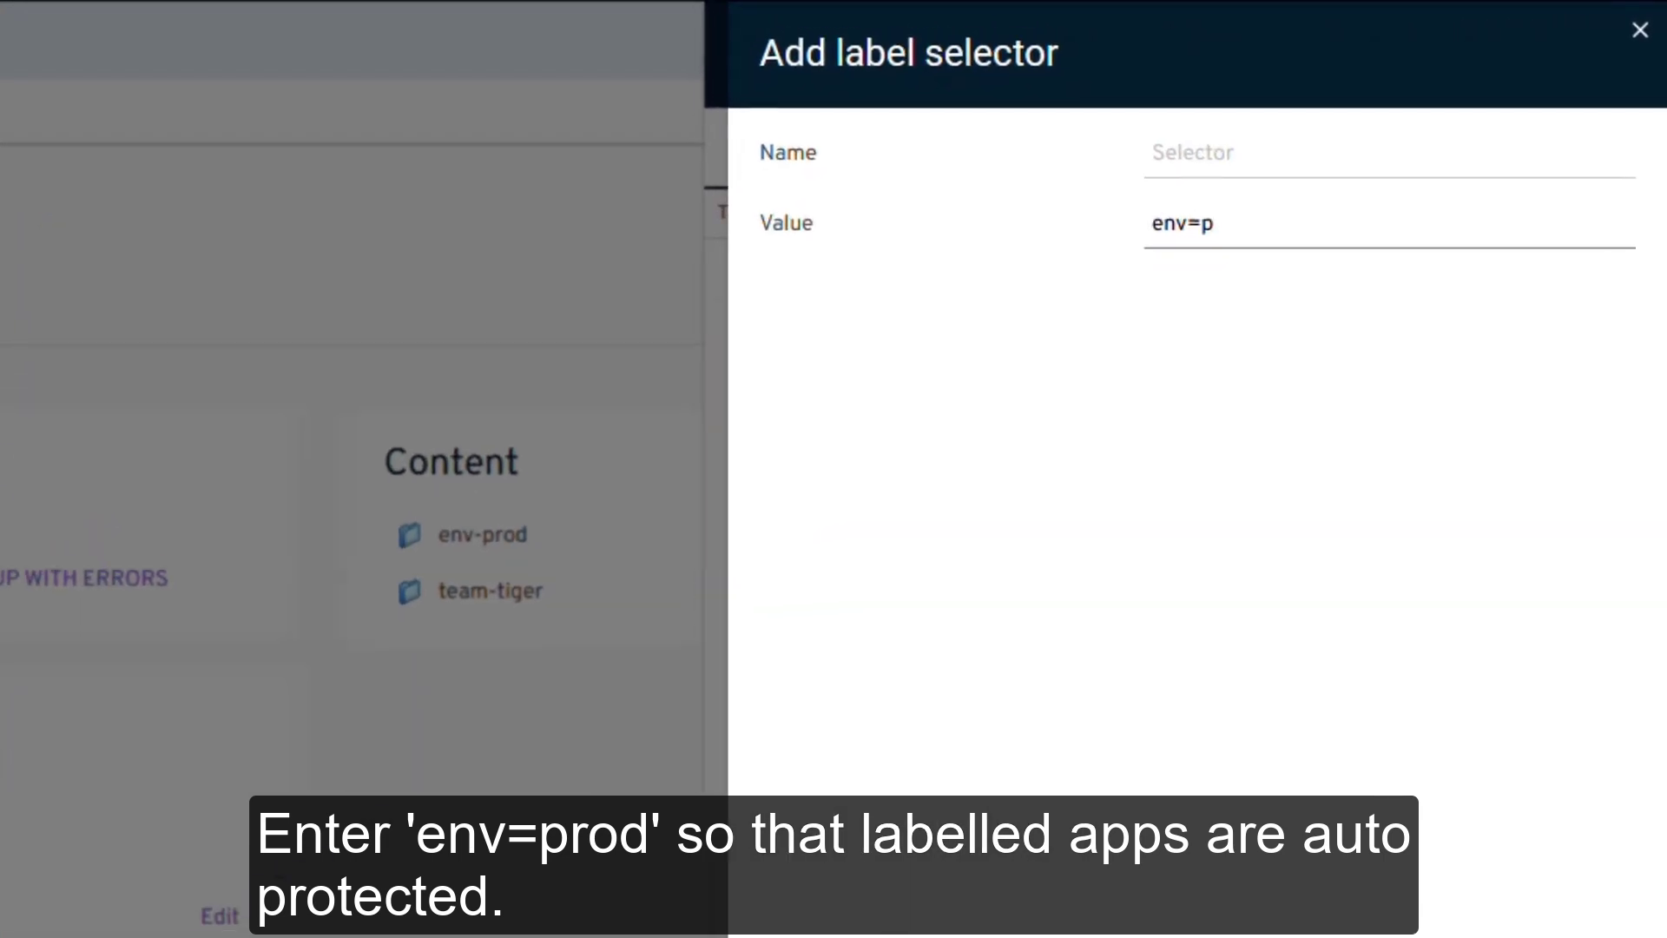
{"action": "type", "text": "rod"}
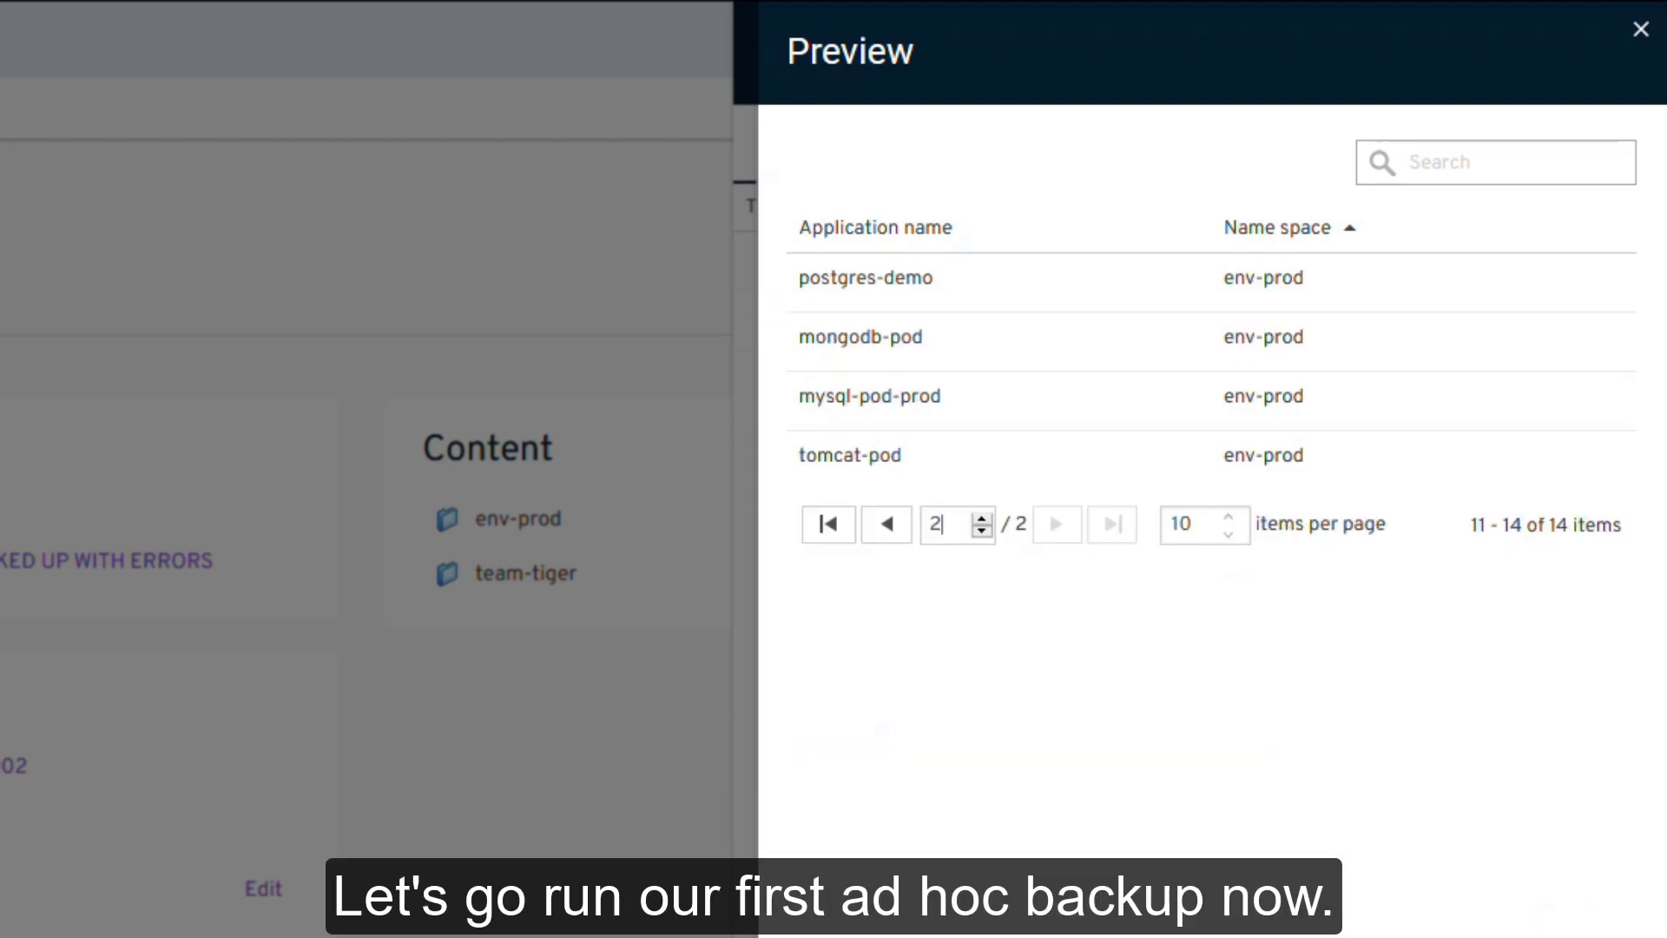
{"action": "left_click", "coordinate": [1635, 29]}
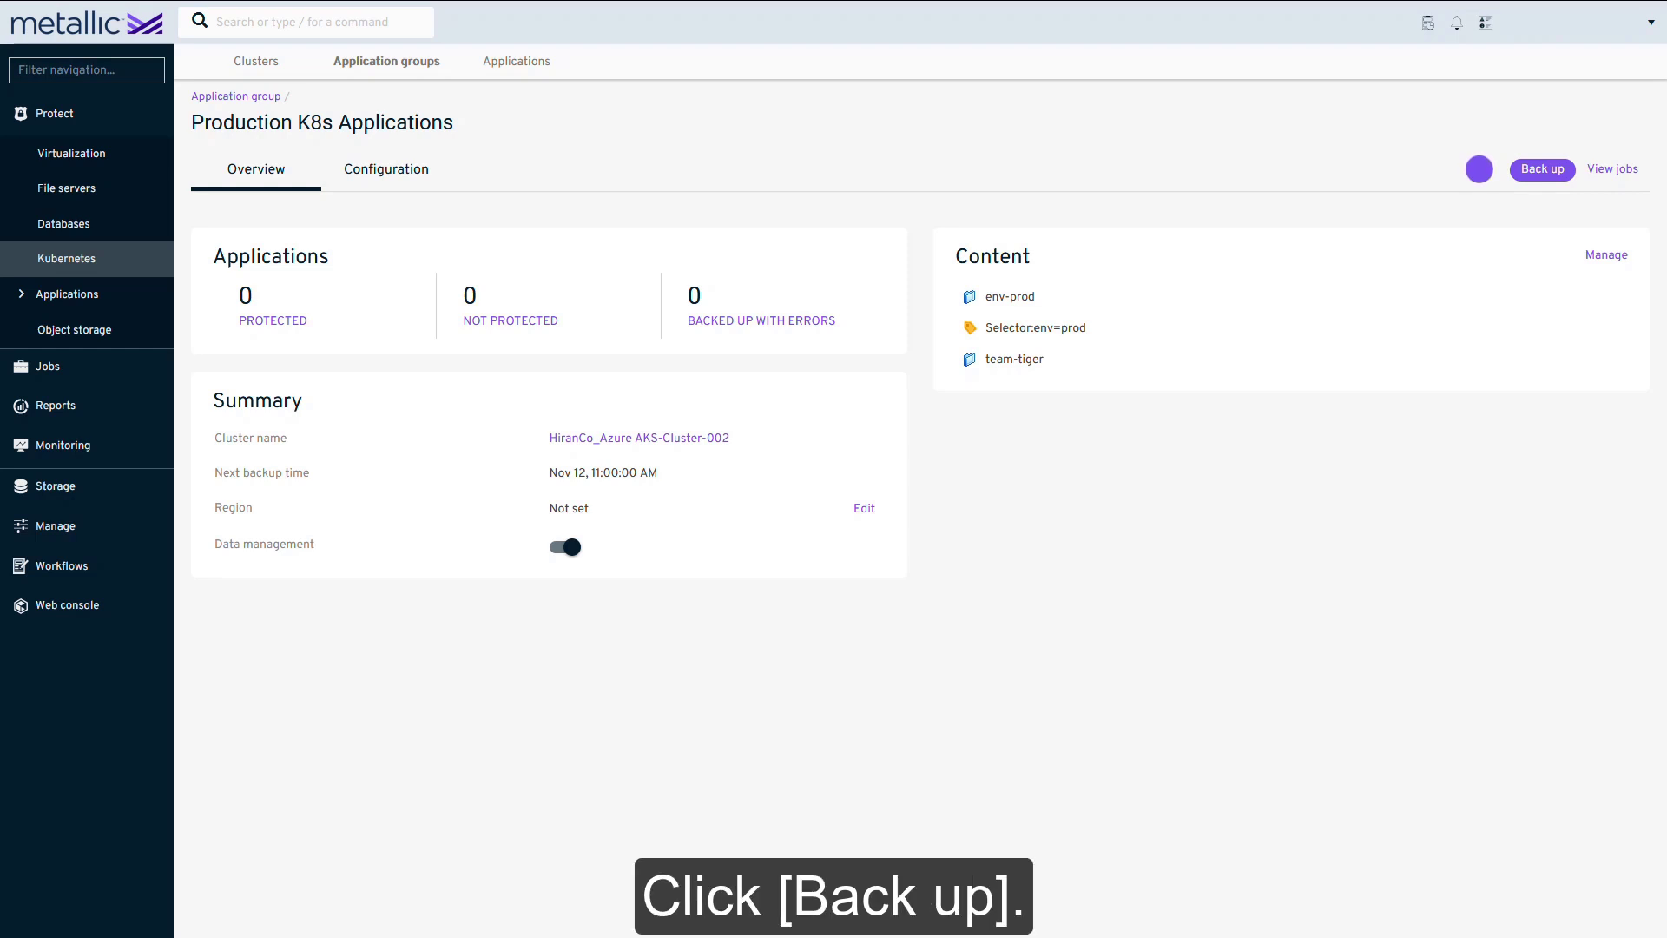
- Back up the Production K8s Applications group, producing a Nov 11 recovery point
{"action": "left_click", "coordinate": [1542, 168]}
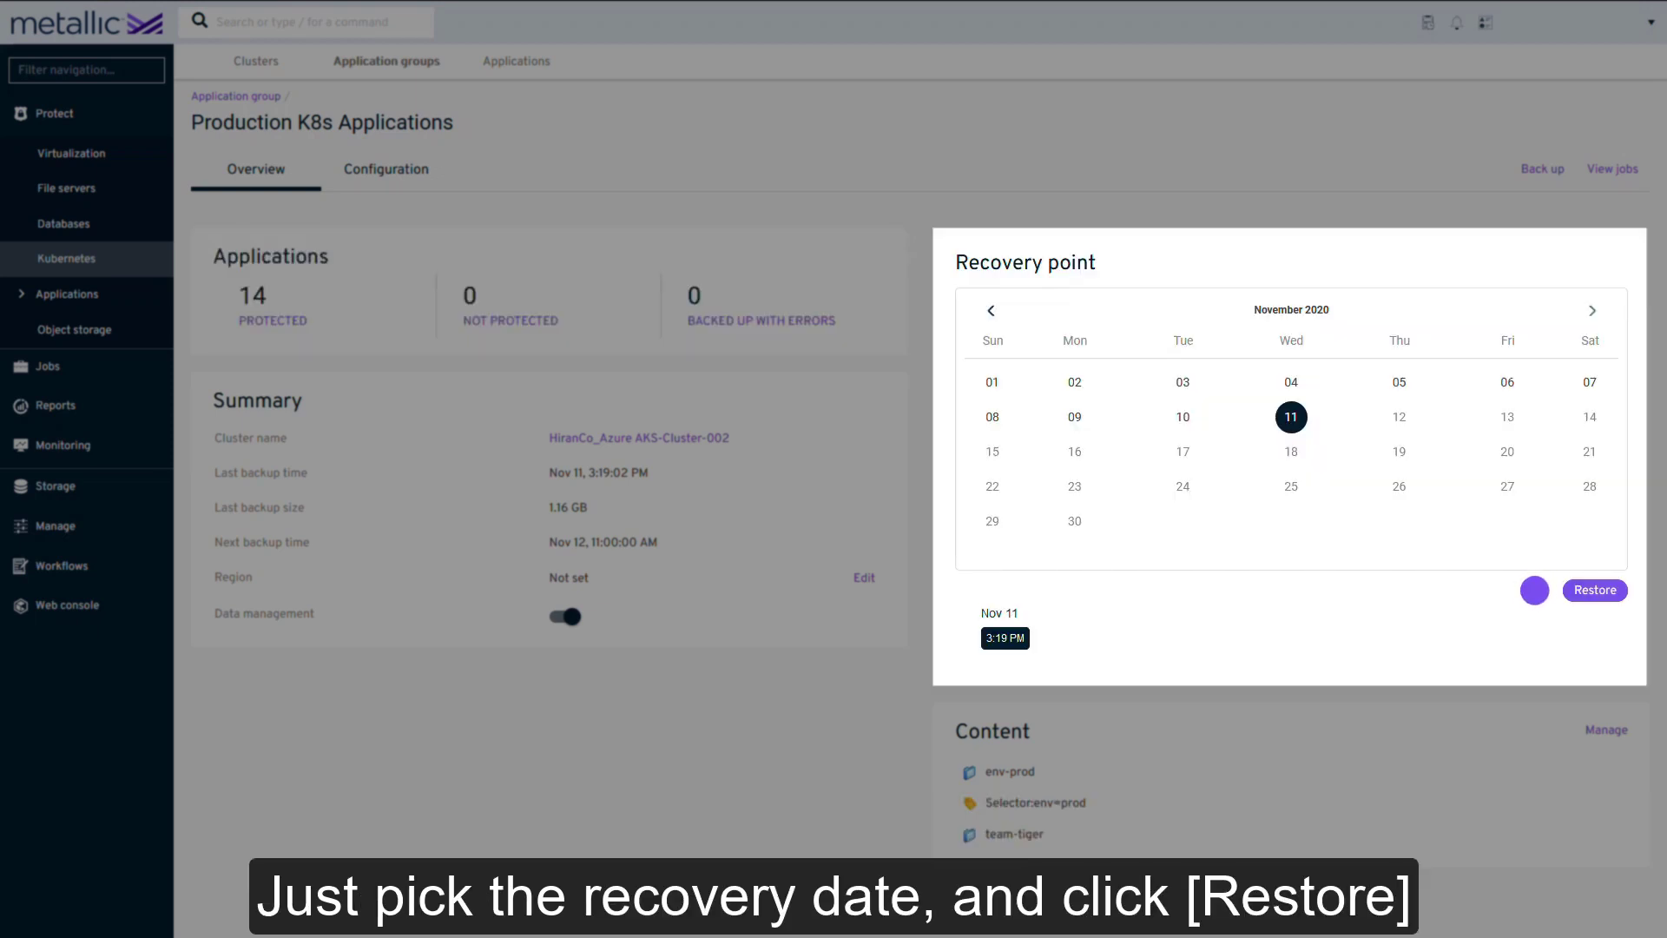
- Restore from the Nov 11 recovery point, choosing Application manifests as the restore type
{"action": "left_click", "coordinate": [1595, 590]}
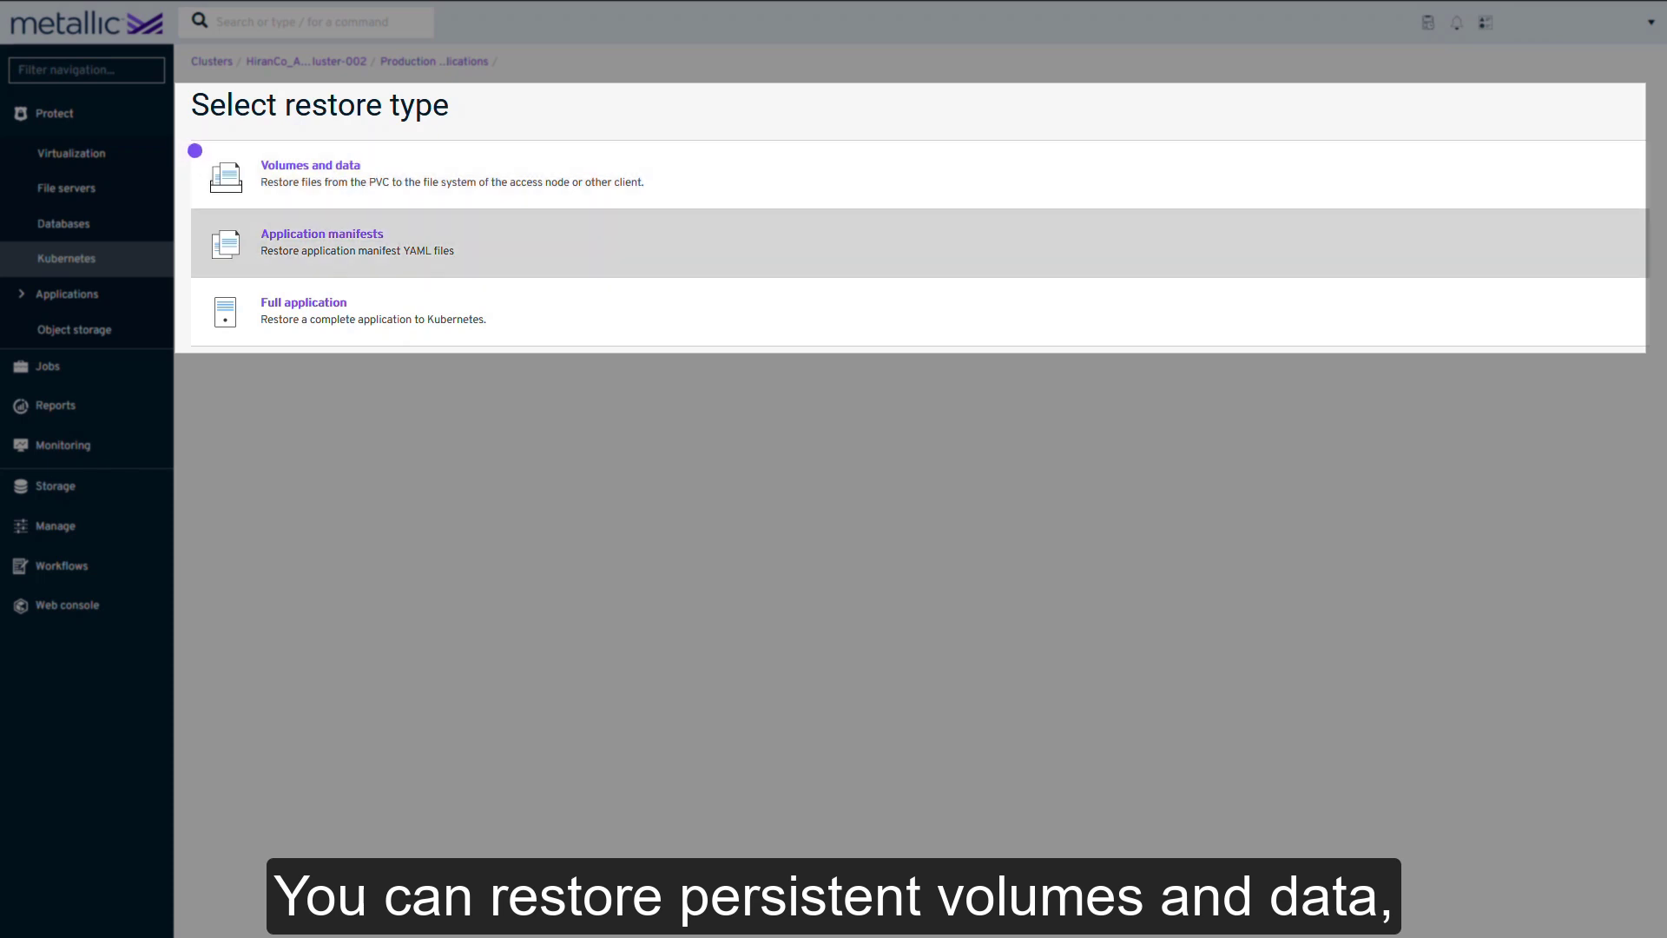
{"action": "left_click", "coordinate": [321, 242]}
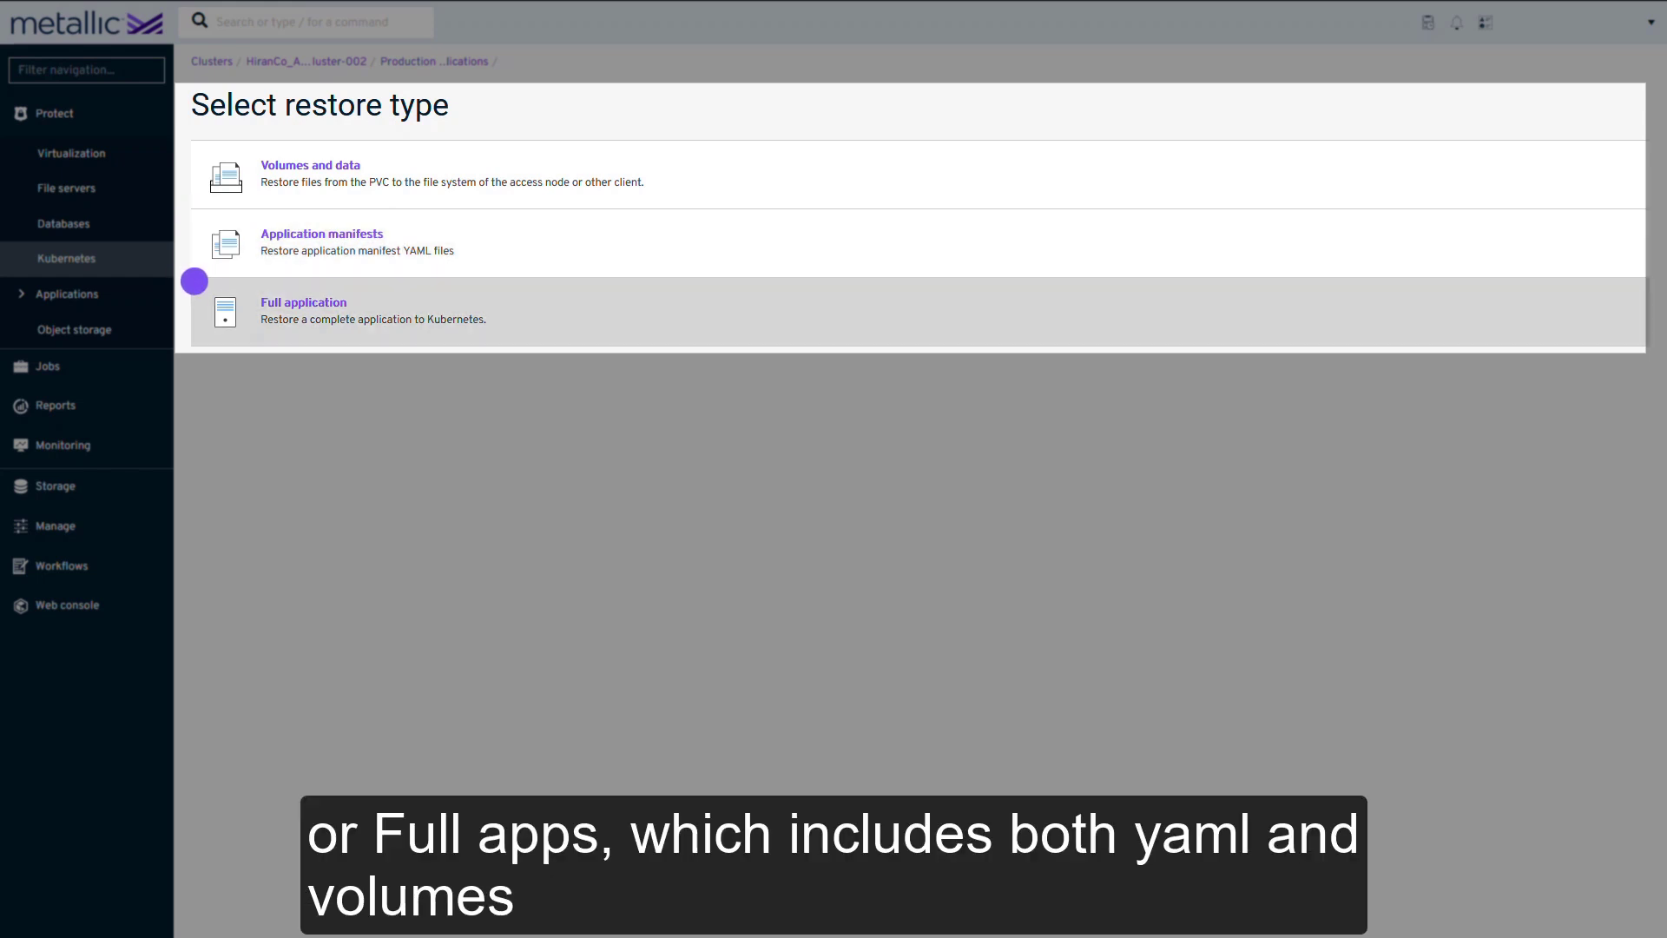
{"action": "left_click", "coordinate": [321, 233]}
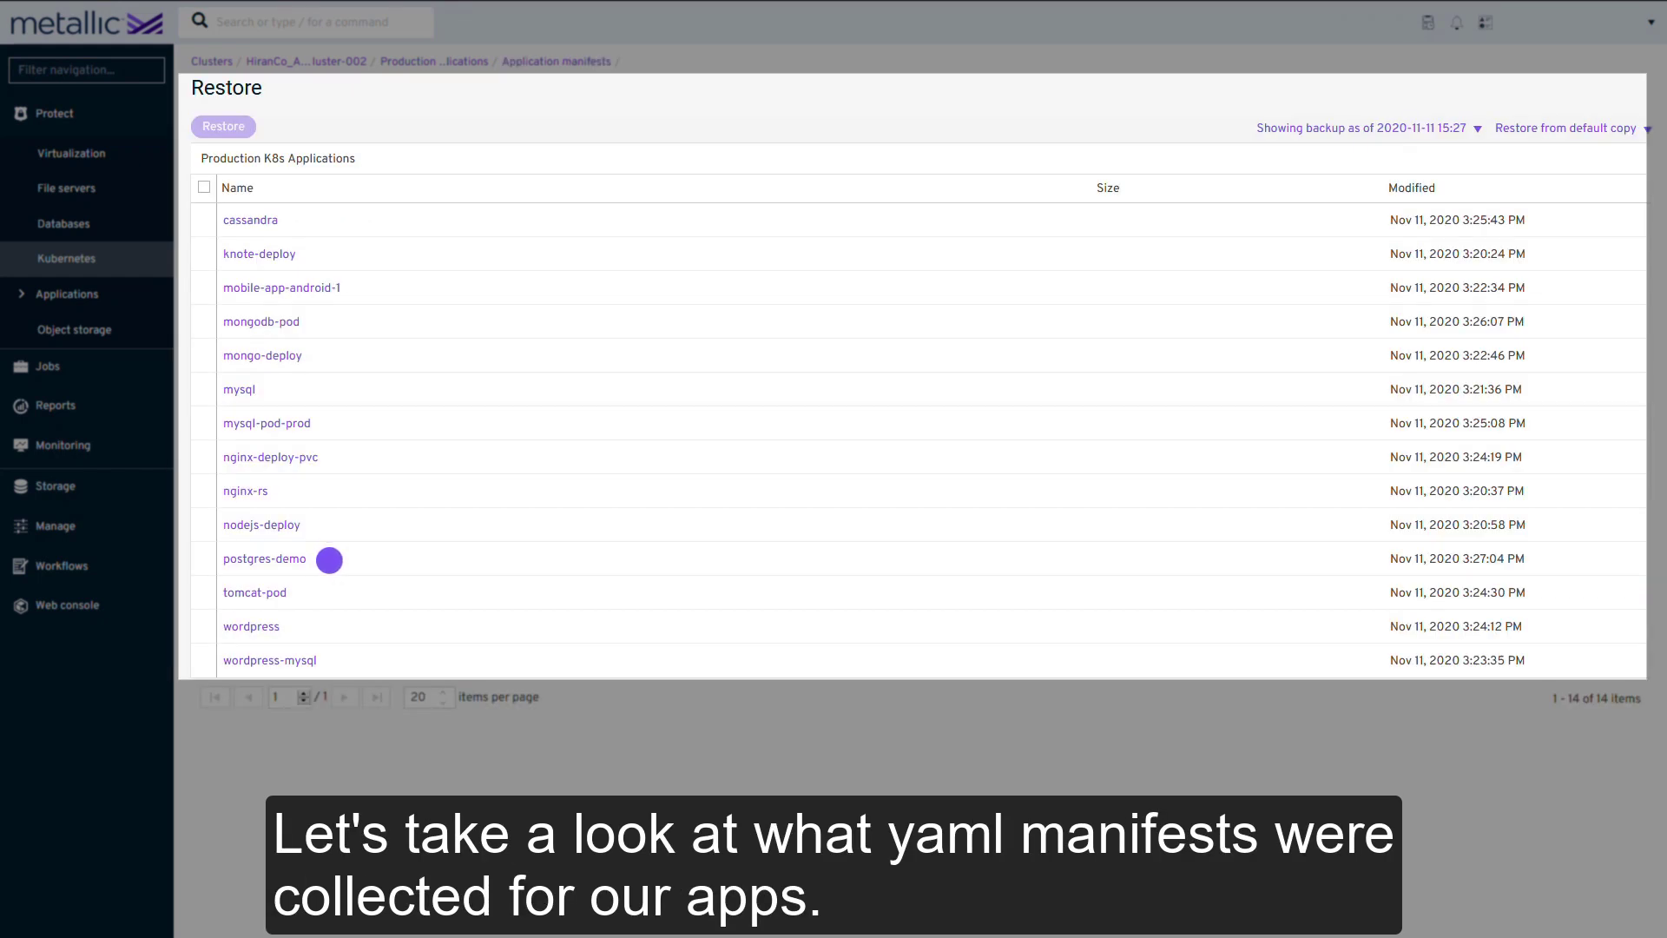
- Select postgres-demo as a full application and start its restore
{"action": "left_click", "coordinate": [264, 558]}
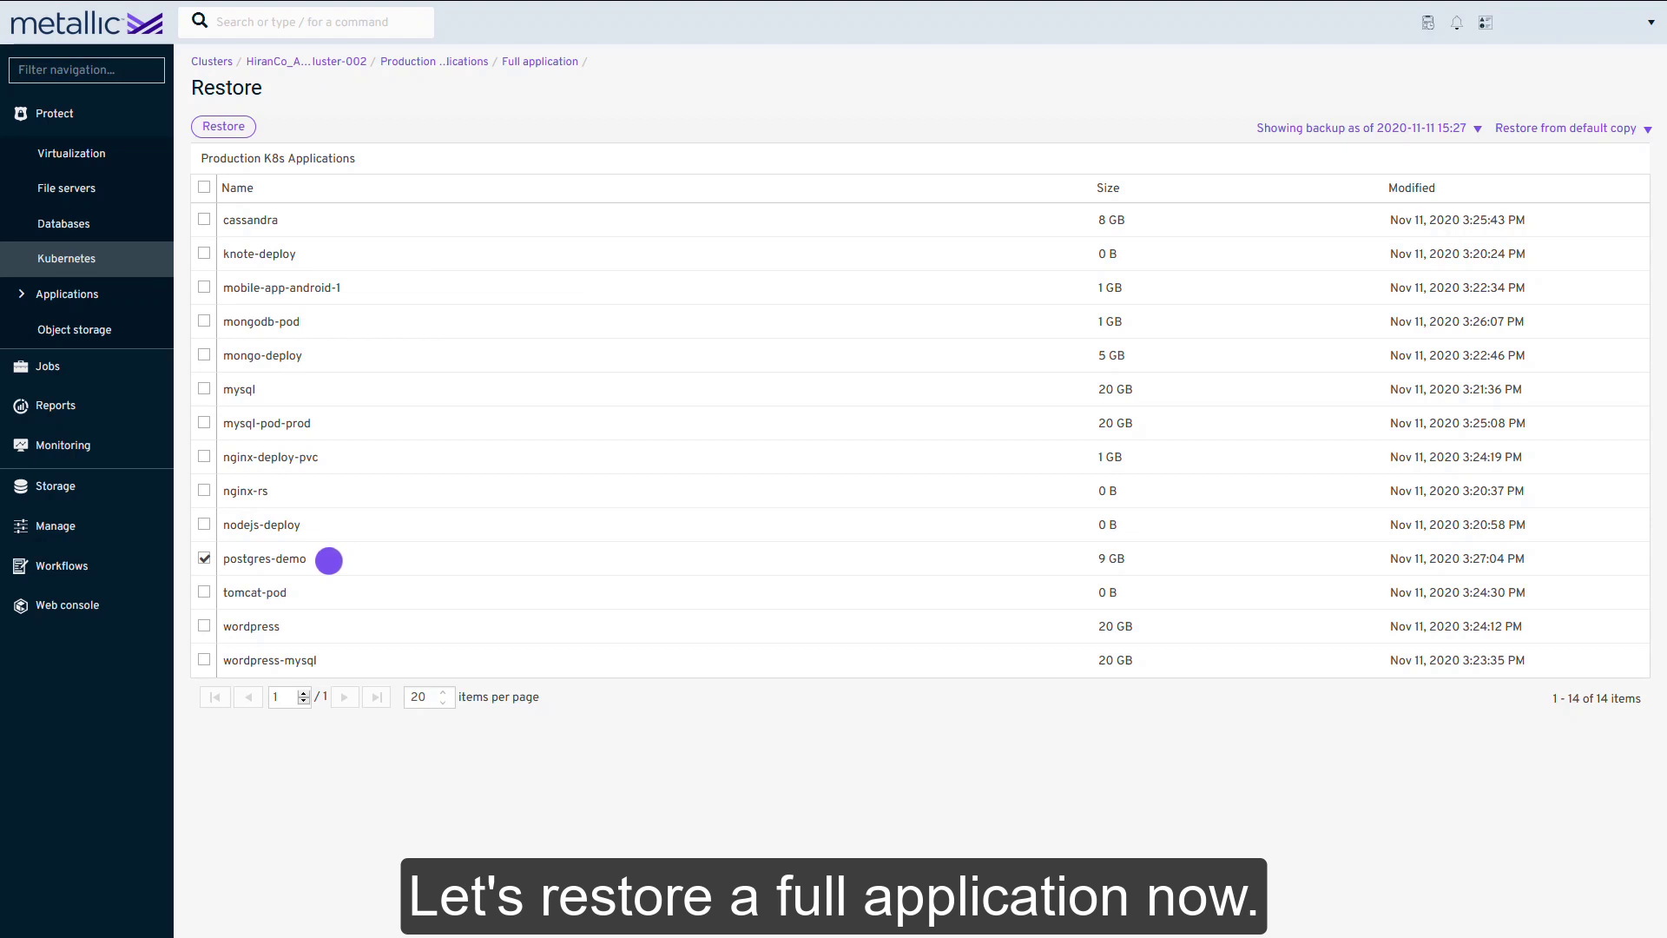
{"action": "left_click", "coordinate": [223, 126]}
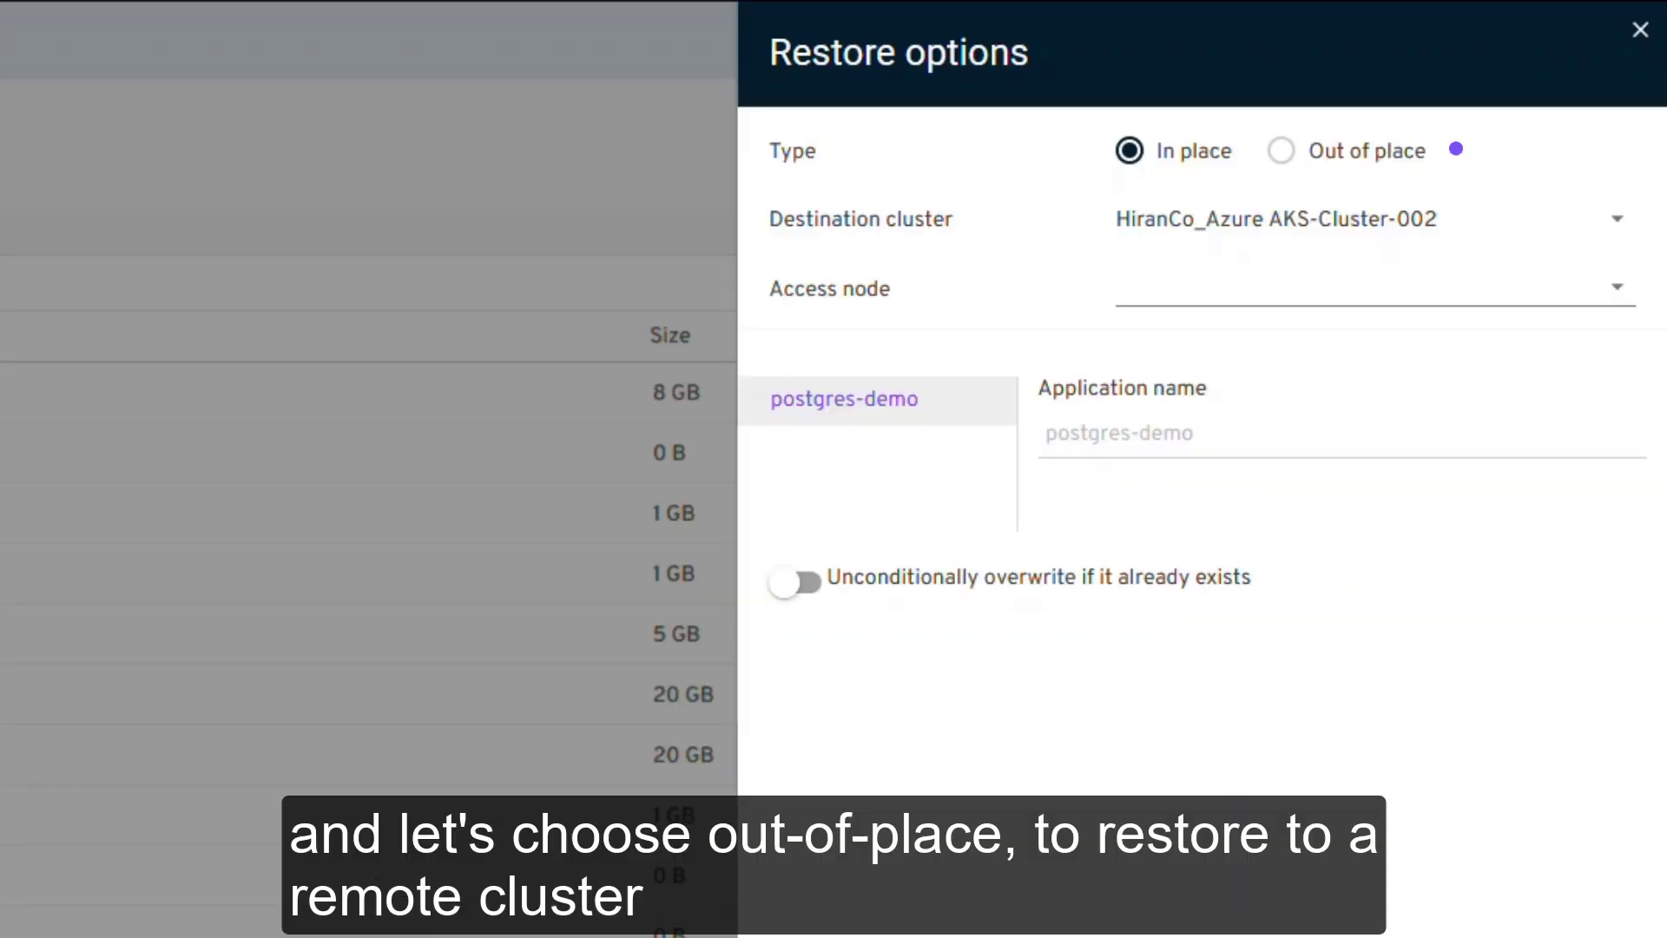
- Set an out-of-place restore to HiranCo_EKS with application name postgres-restore
{"action": "left_click", "coordinate": [1280, 150]}
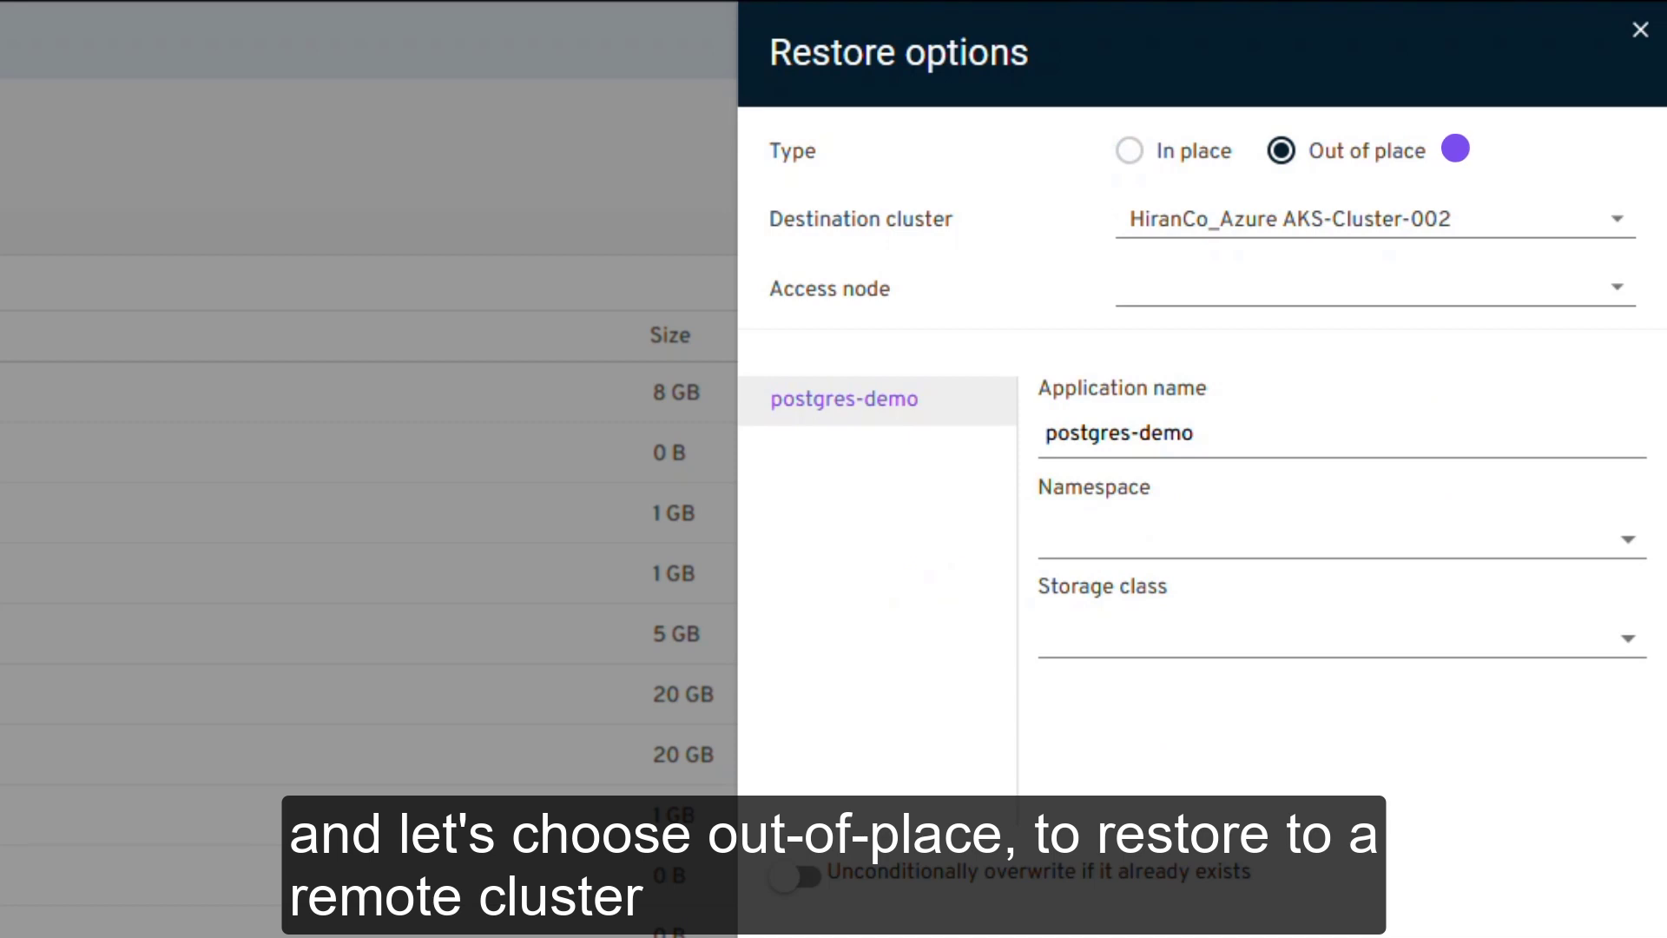
{"action": "left_click", "coordinate": [1371, 218]}
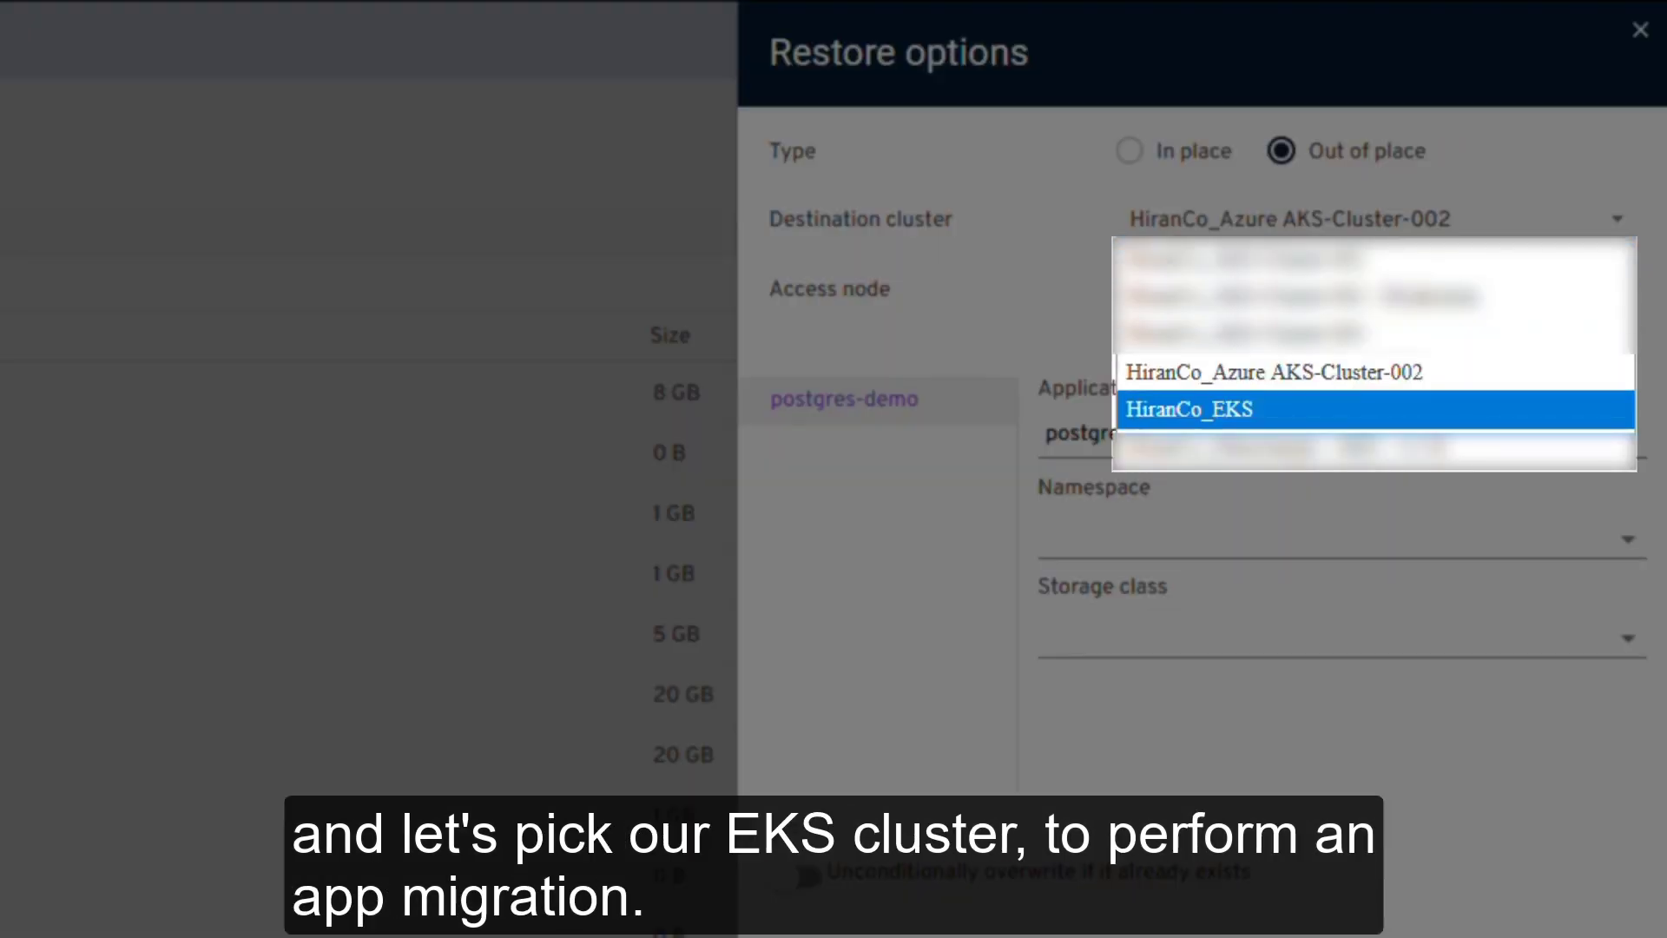
{"action": "left_click", "coordinate": [1188, 409]}
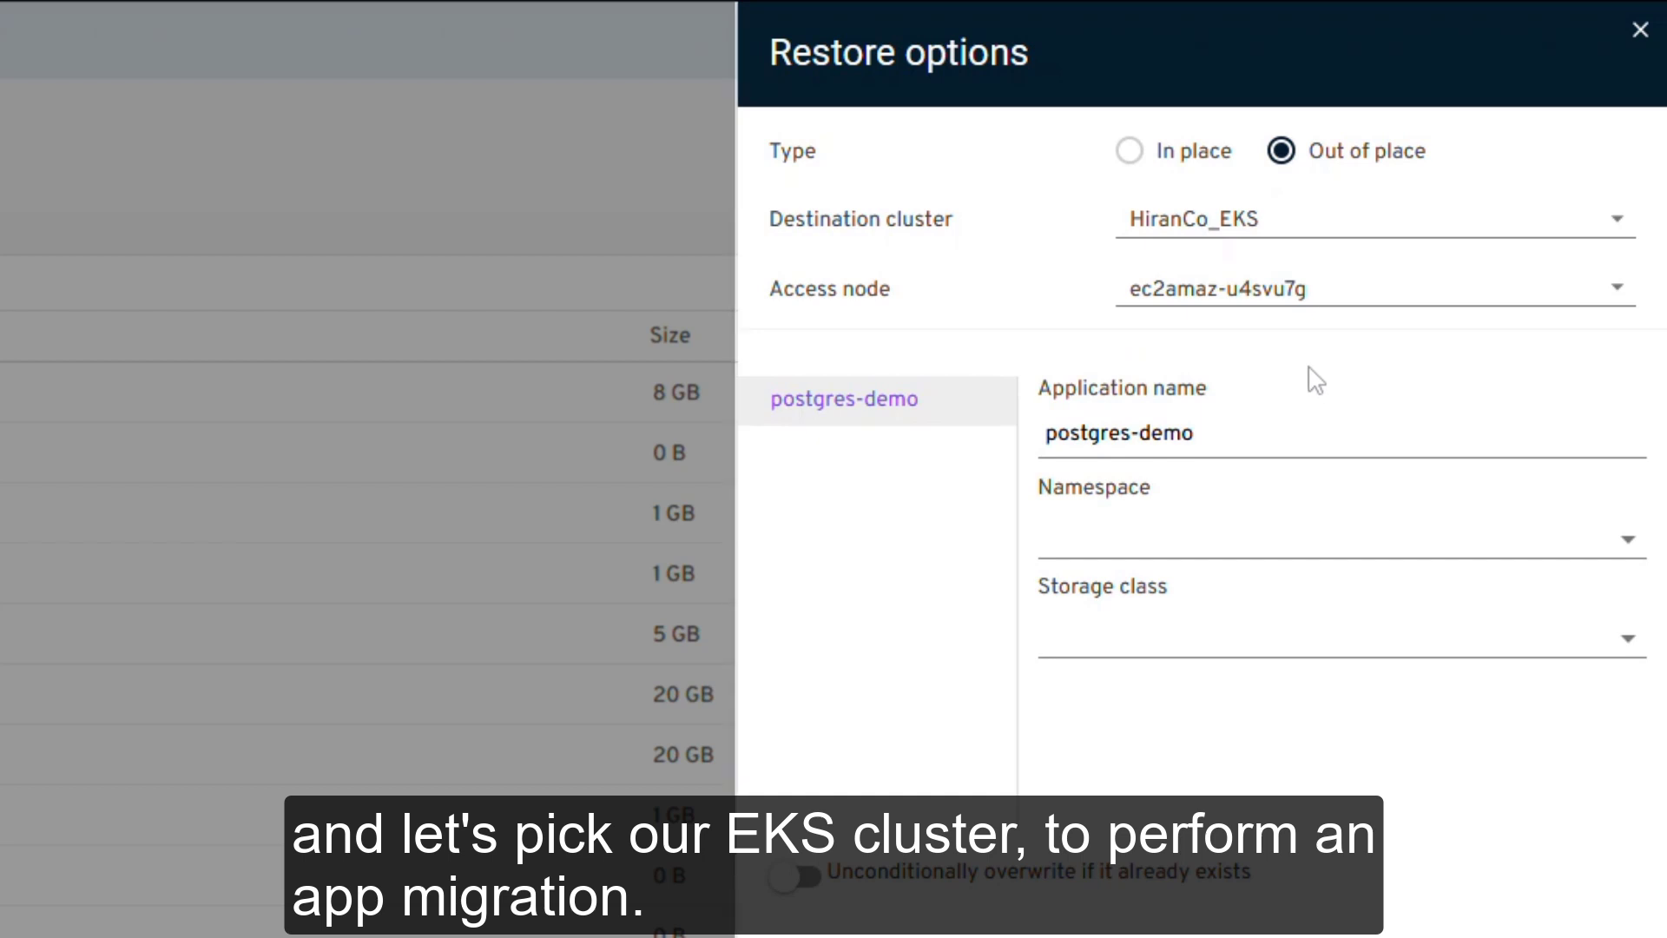
{"action": "type", "text": "postgres-restore"}
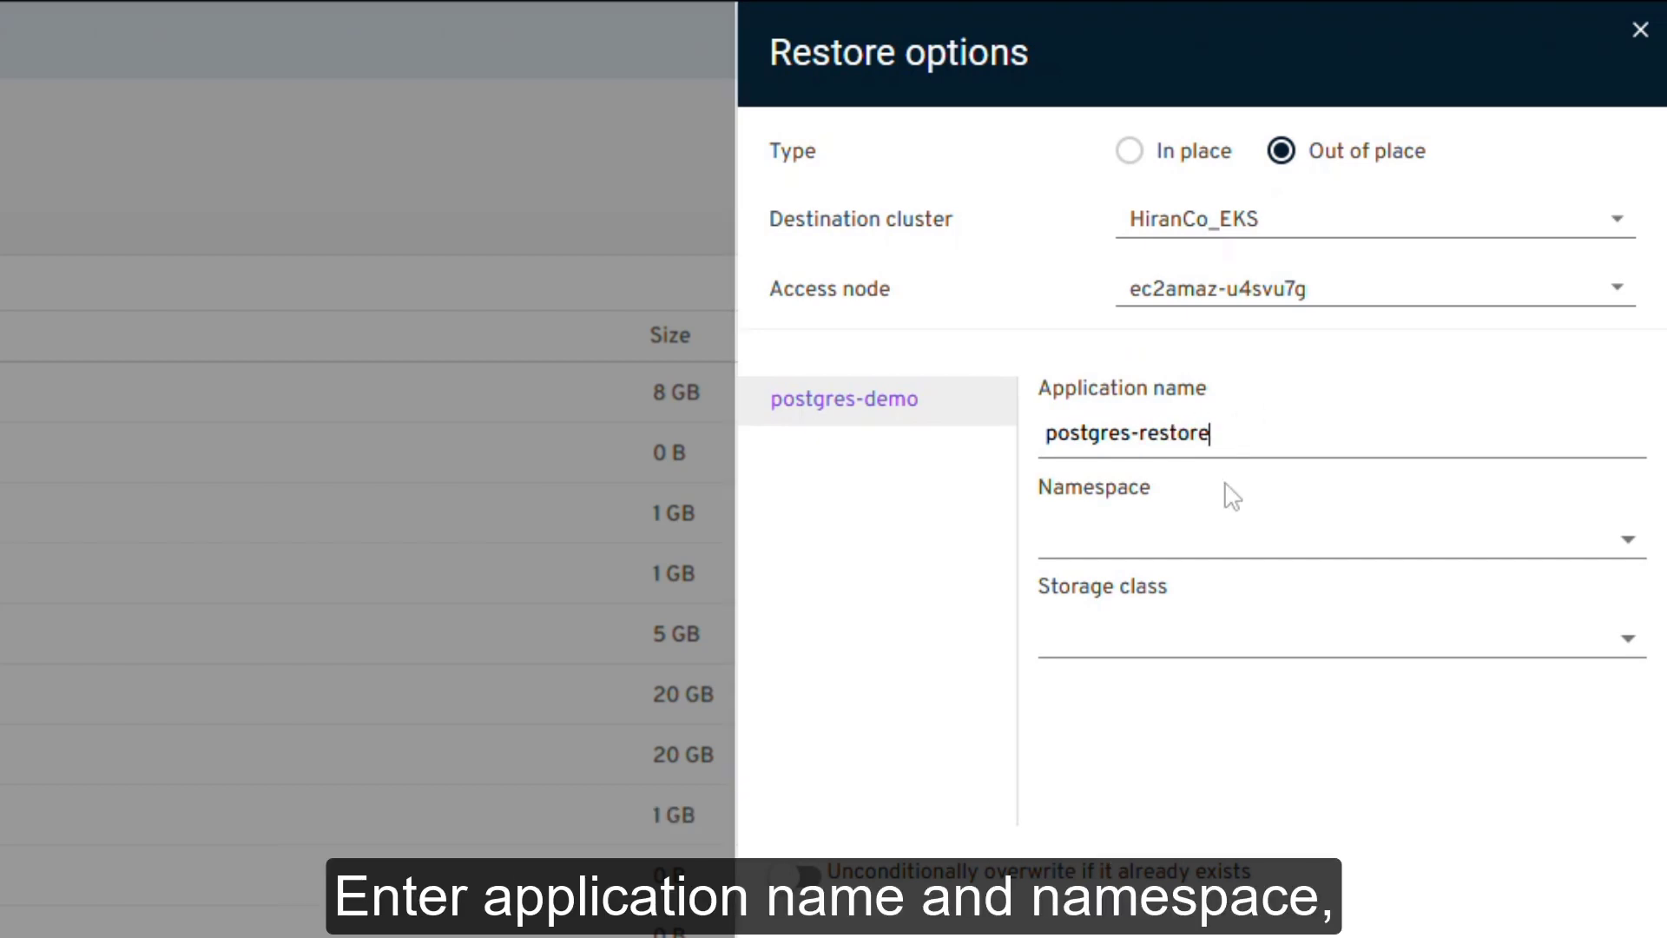
- Choose the development namespace and a storage class, then submit the restore
{"action": "left_click", "coordinate": [1334, 538]}
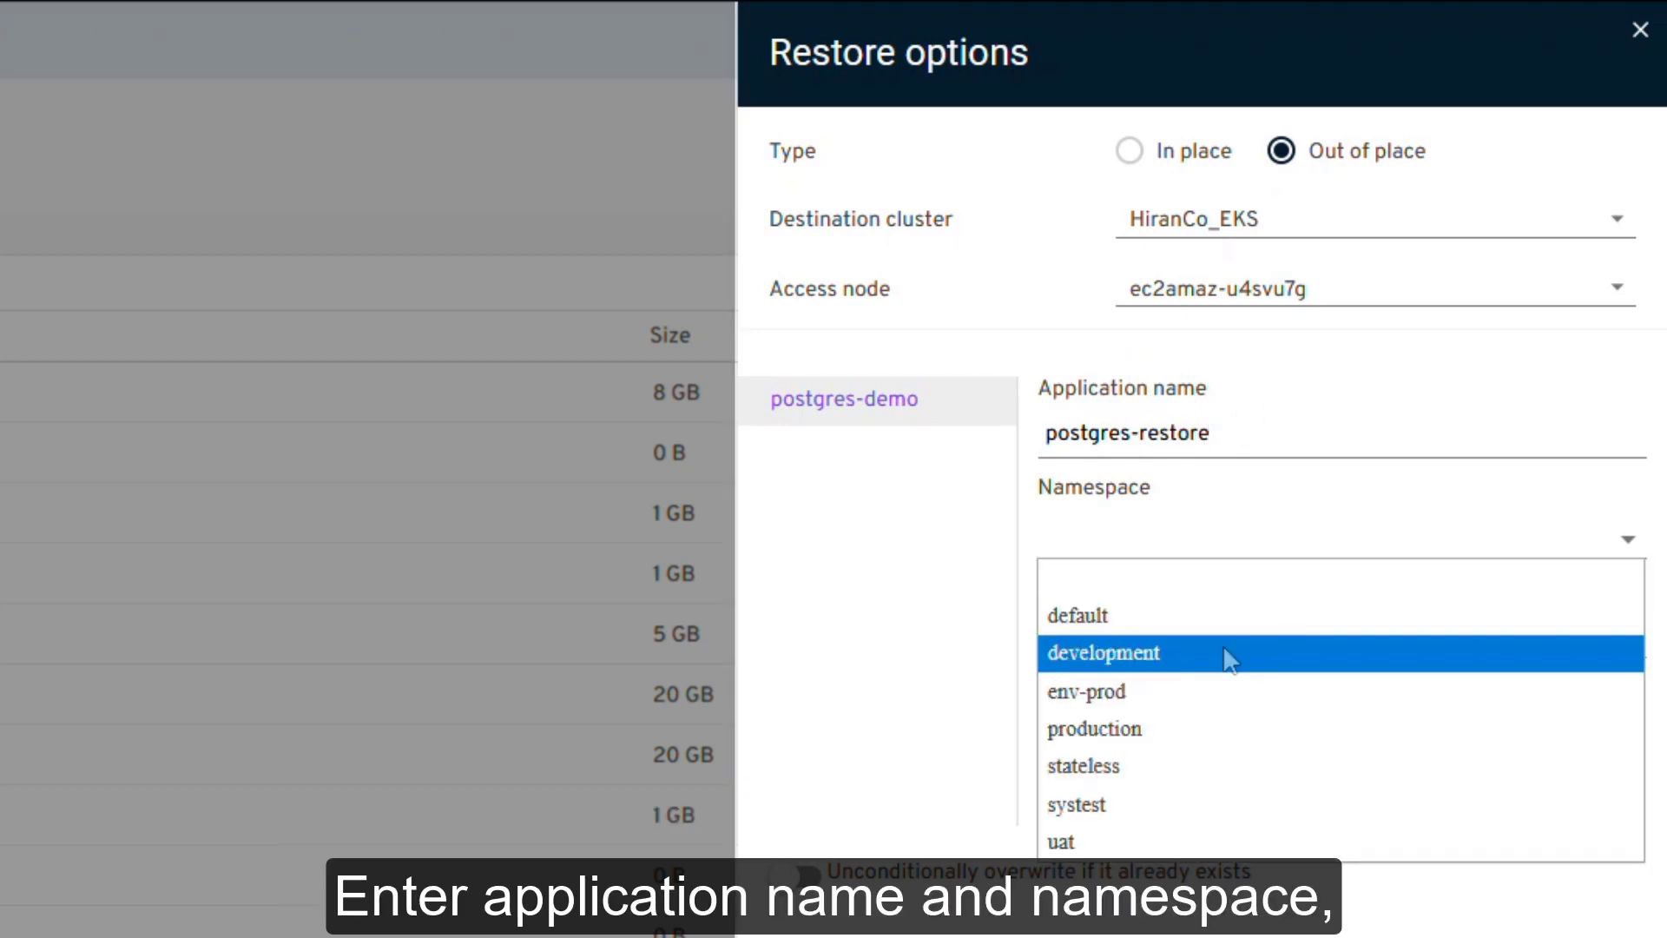
{"action": "left_click", "coordinate": [1102, 653]}
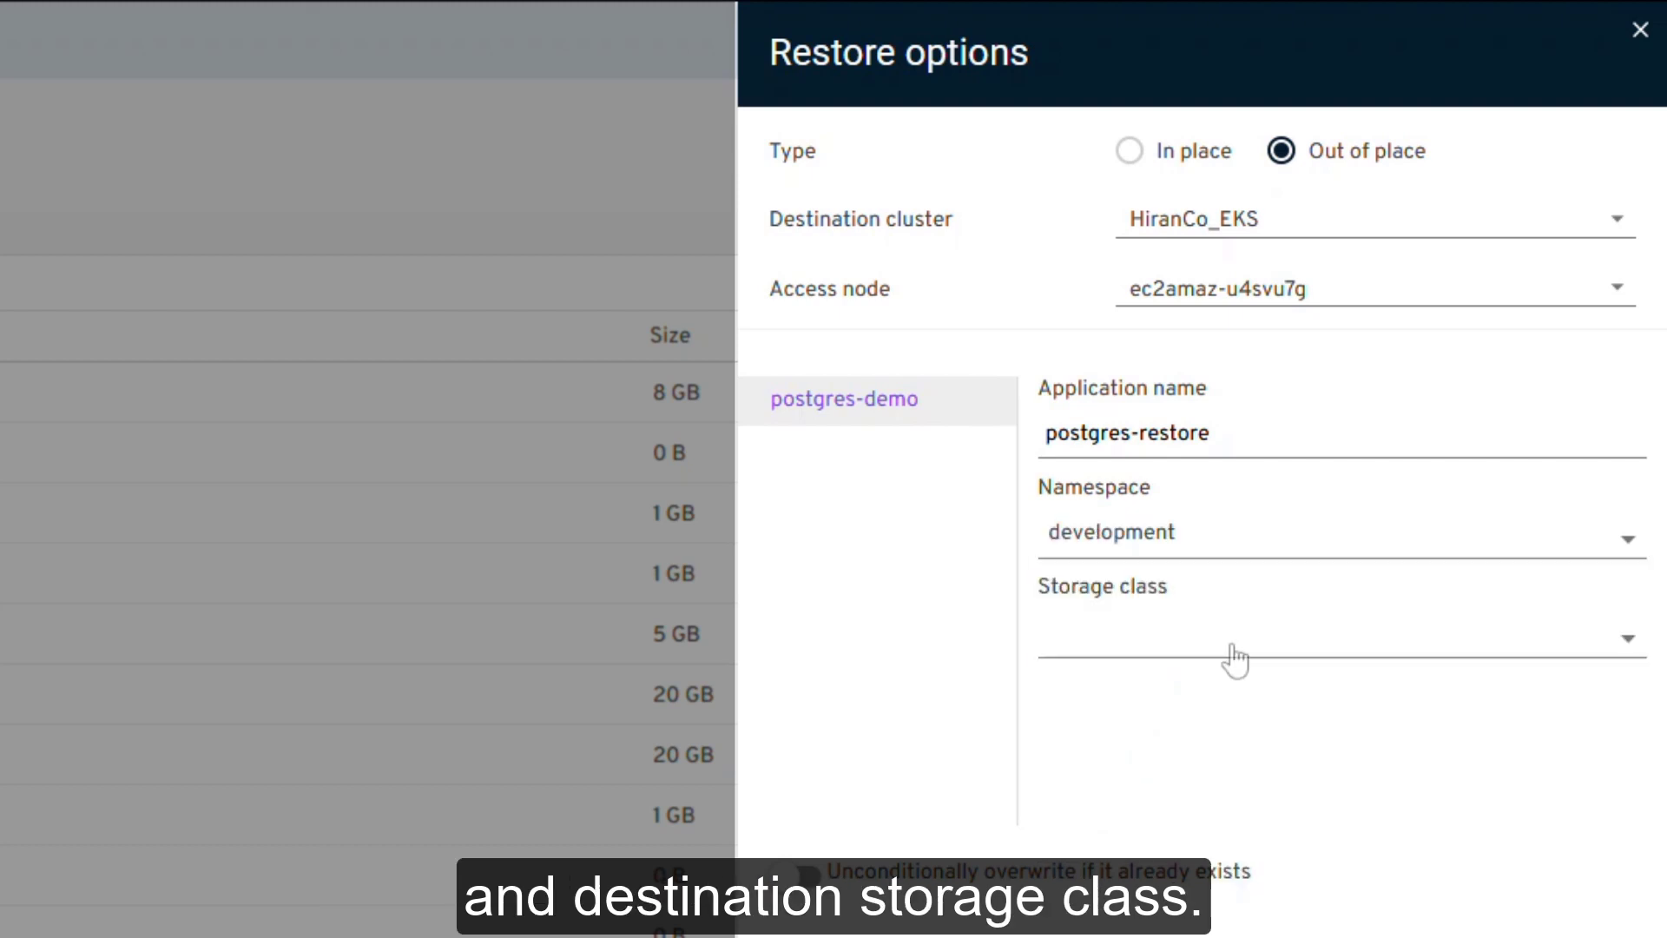
{"action": "left_click", "coordinate": [1339, 655]}
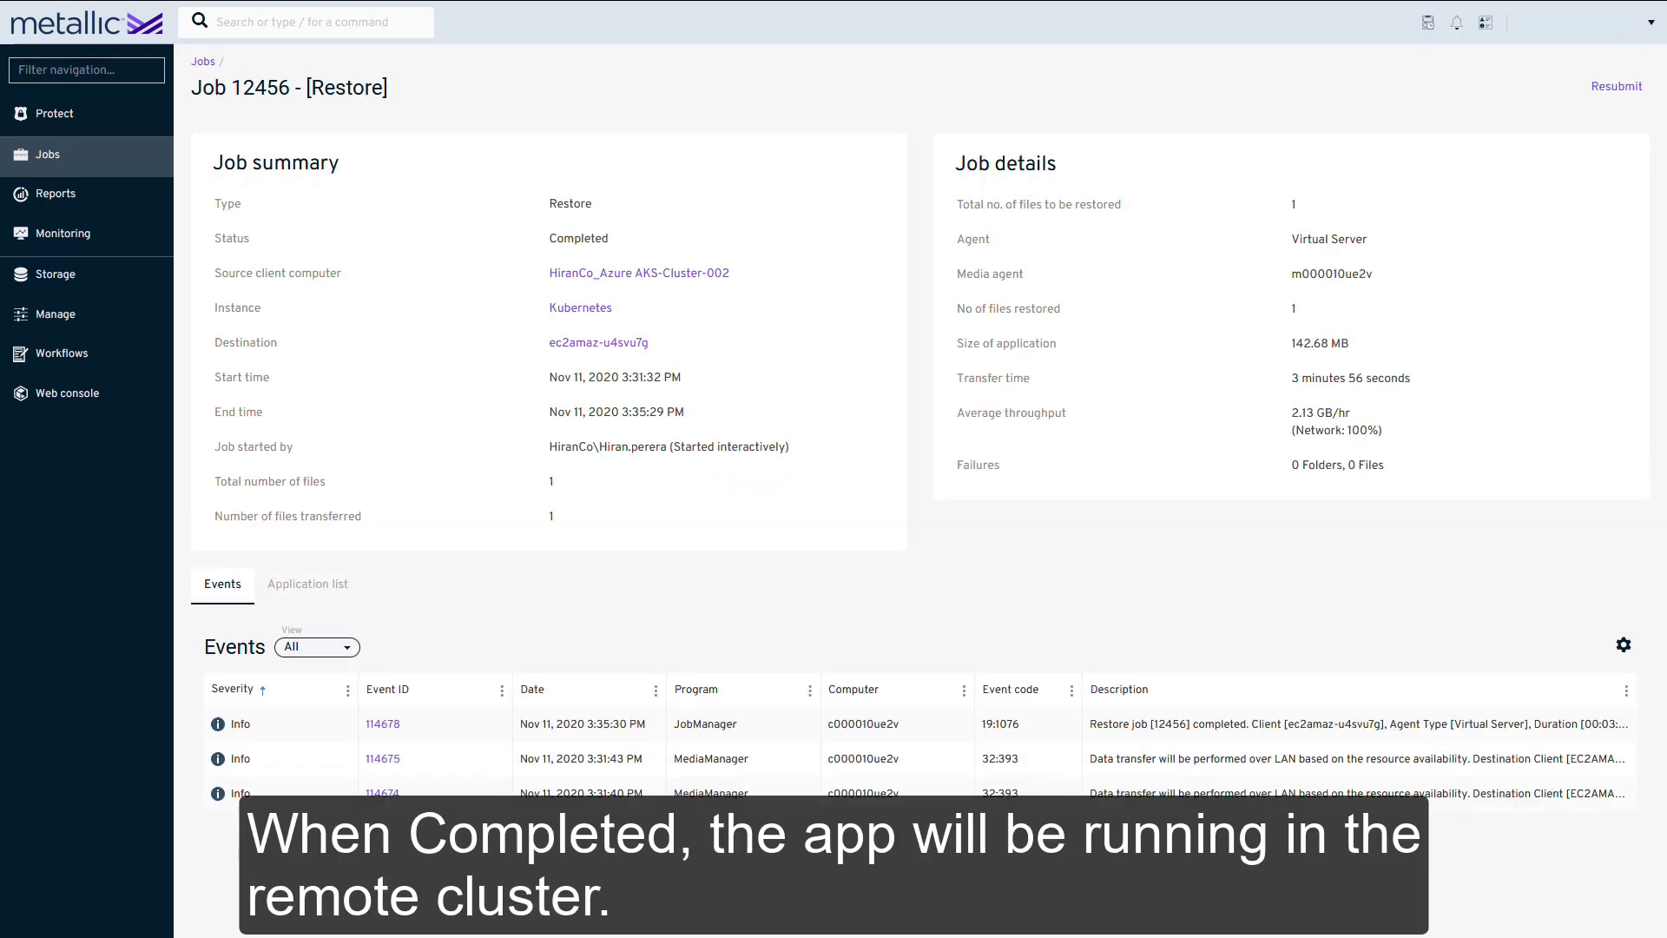
{"action": "left_click", "coordinate": [308, 584]}
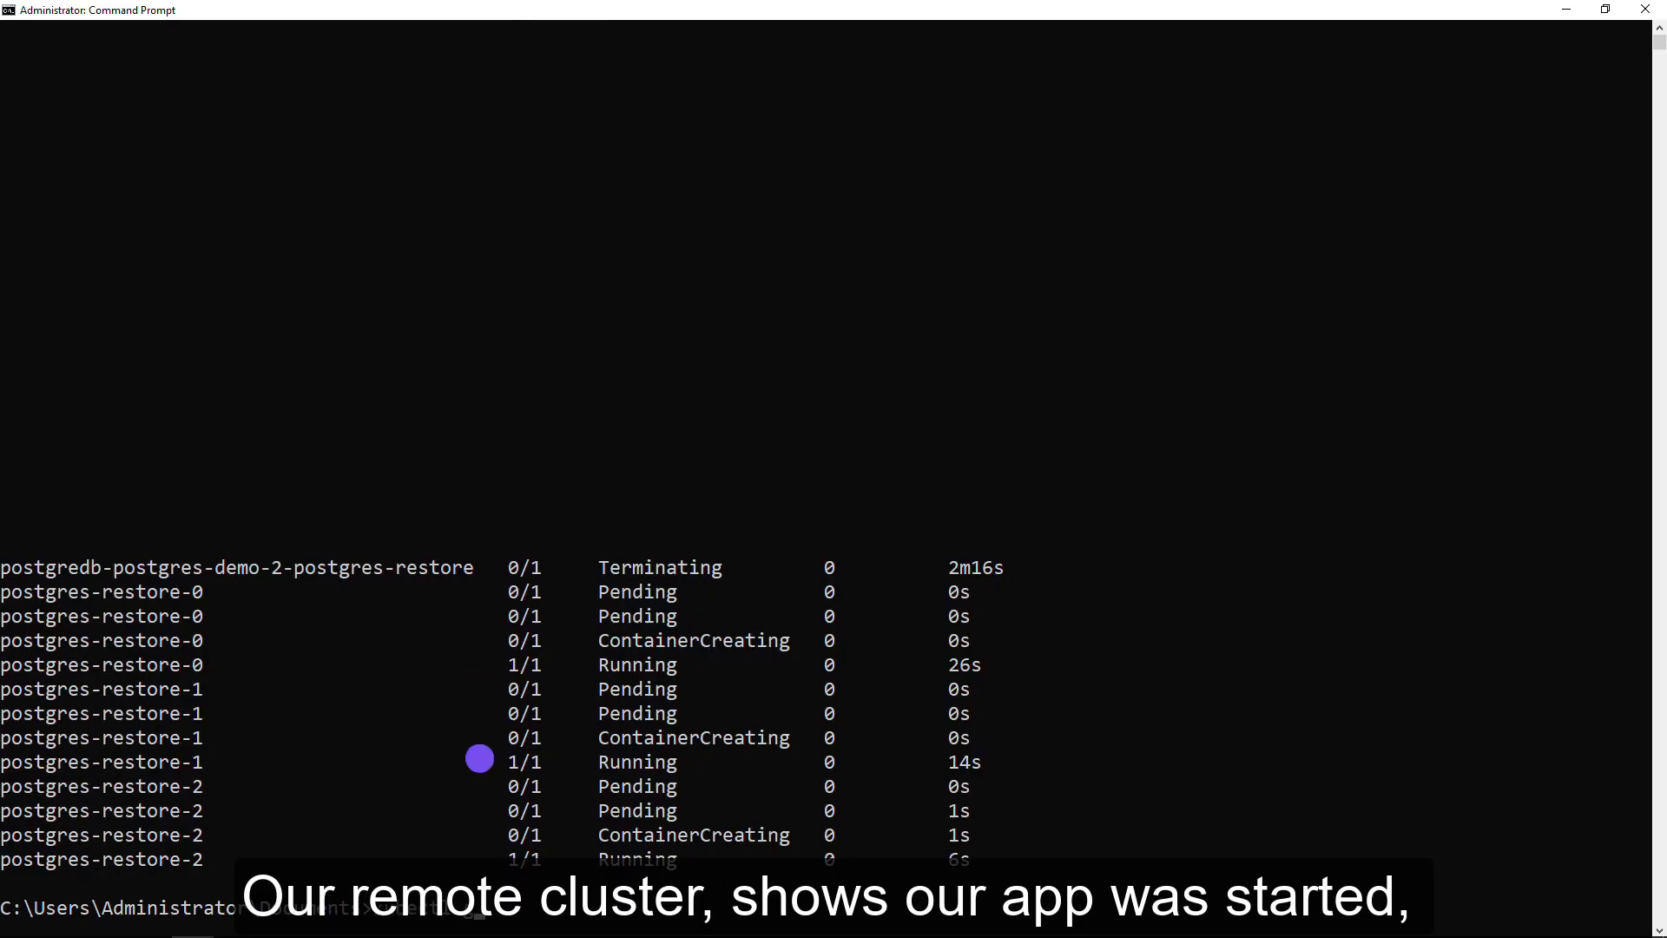
- Run kubectl get nodes, then check the postgres-restore pods and begin kubectl describe pvc
{"action": "type", "text": "kubectl get nodes"}
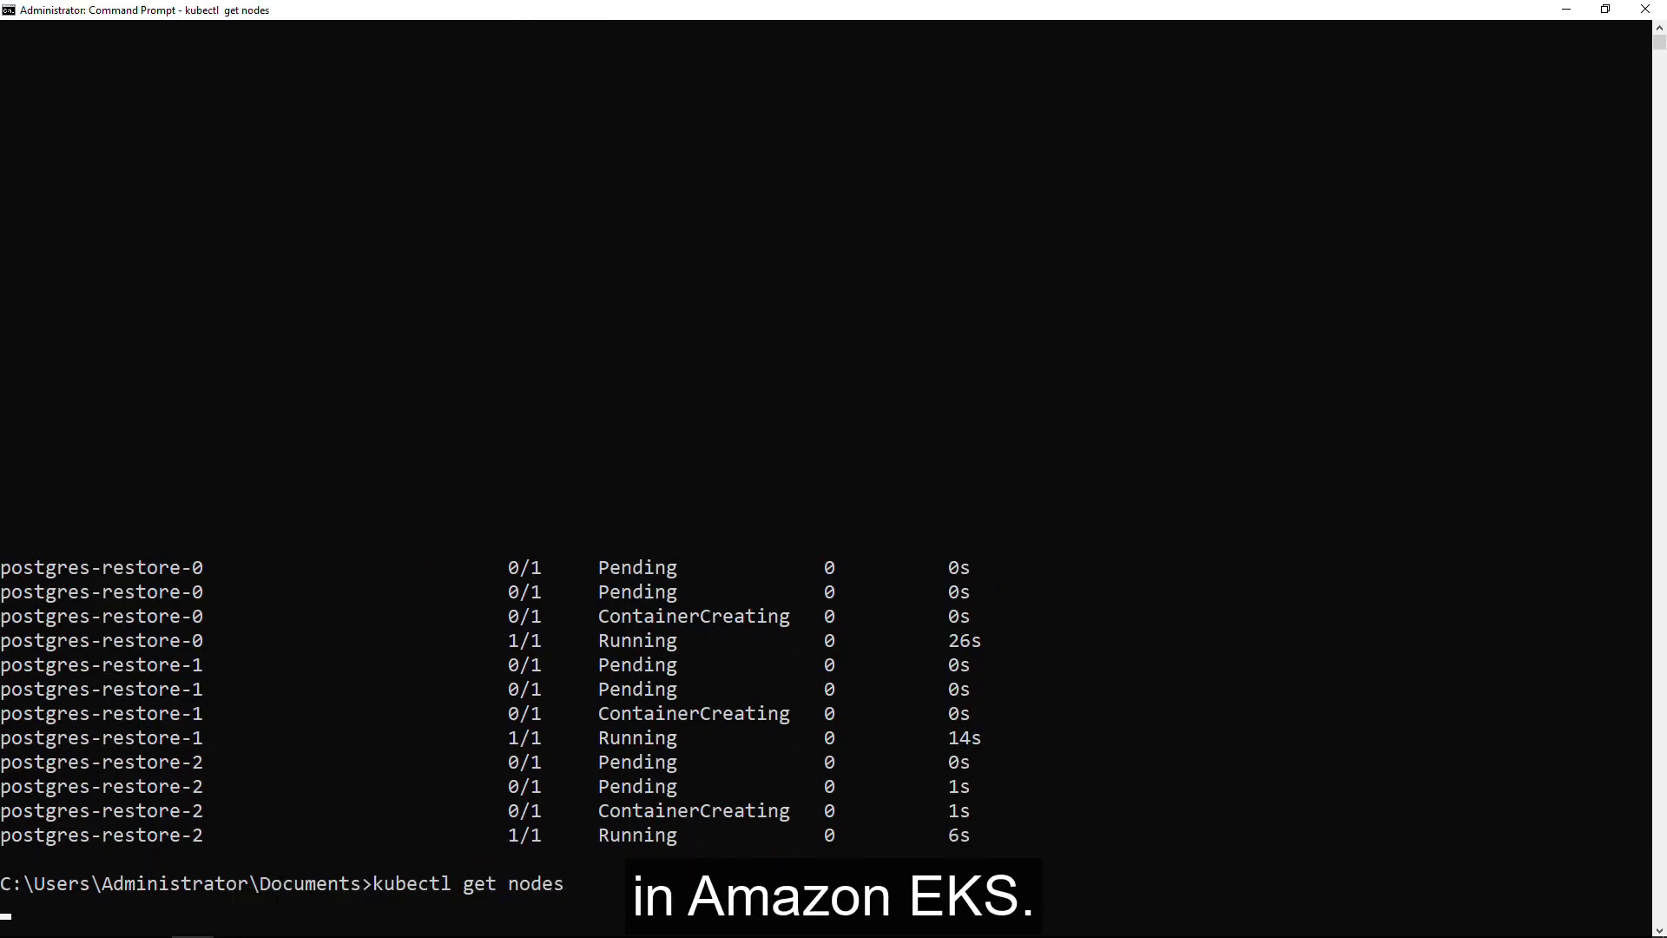
{"action": "key", "text": "Enter"}
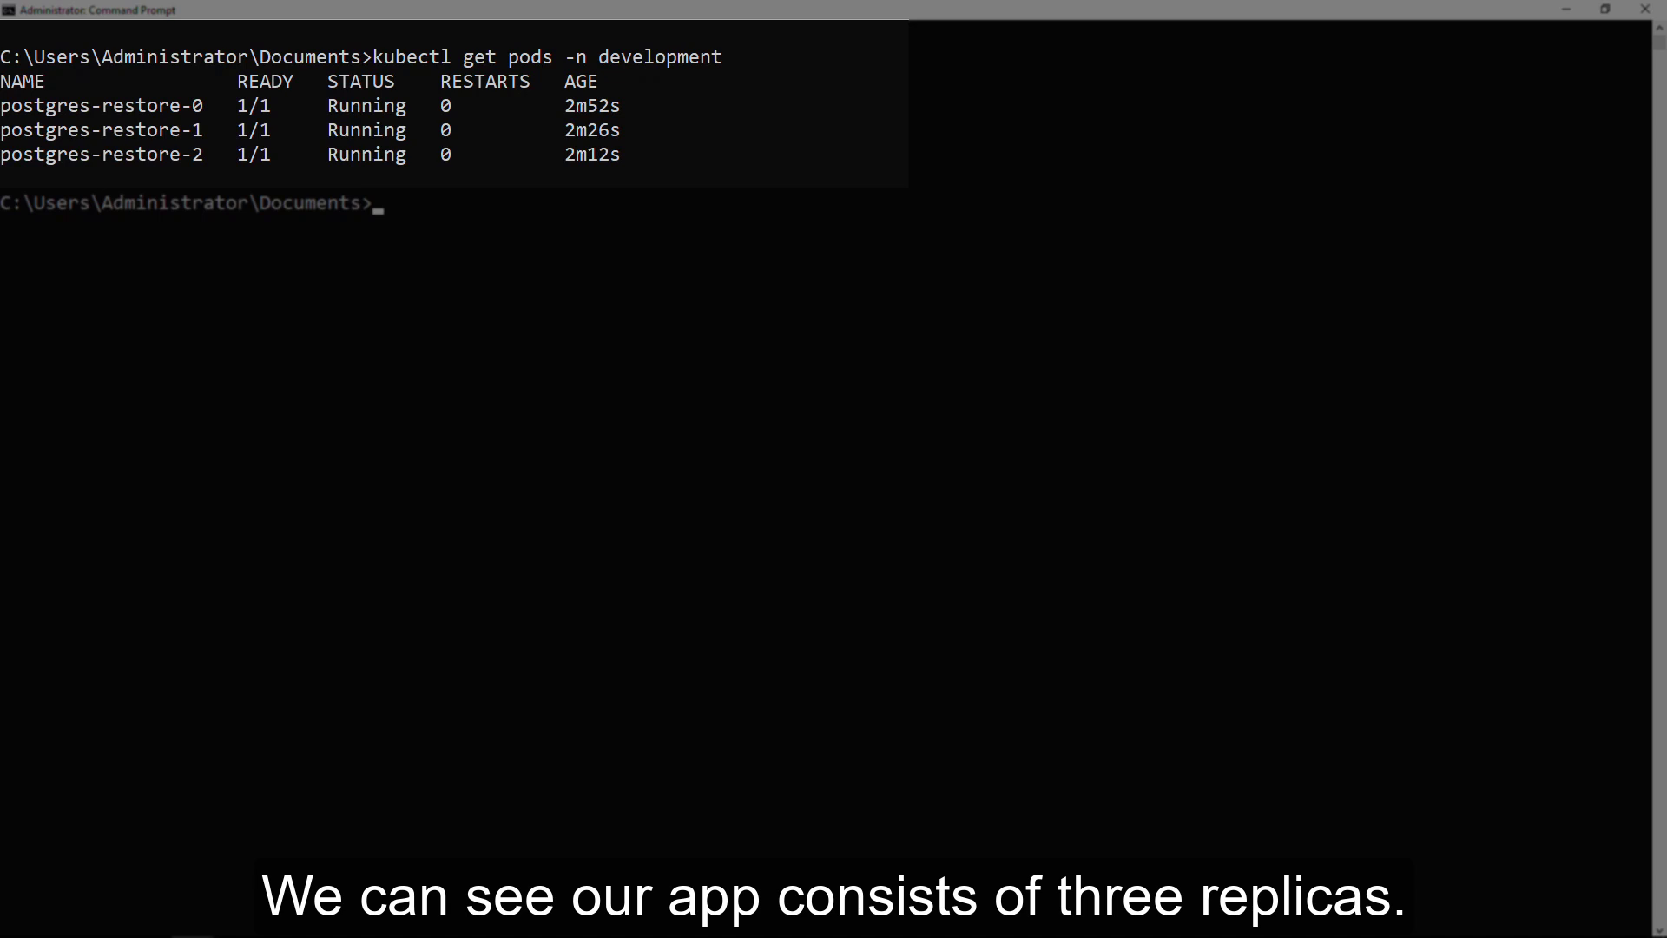
{"action": "type", "text": "kubectl"}
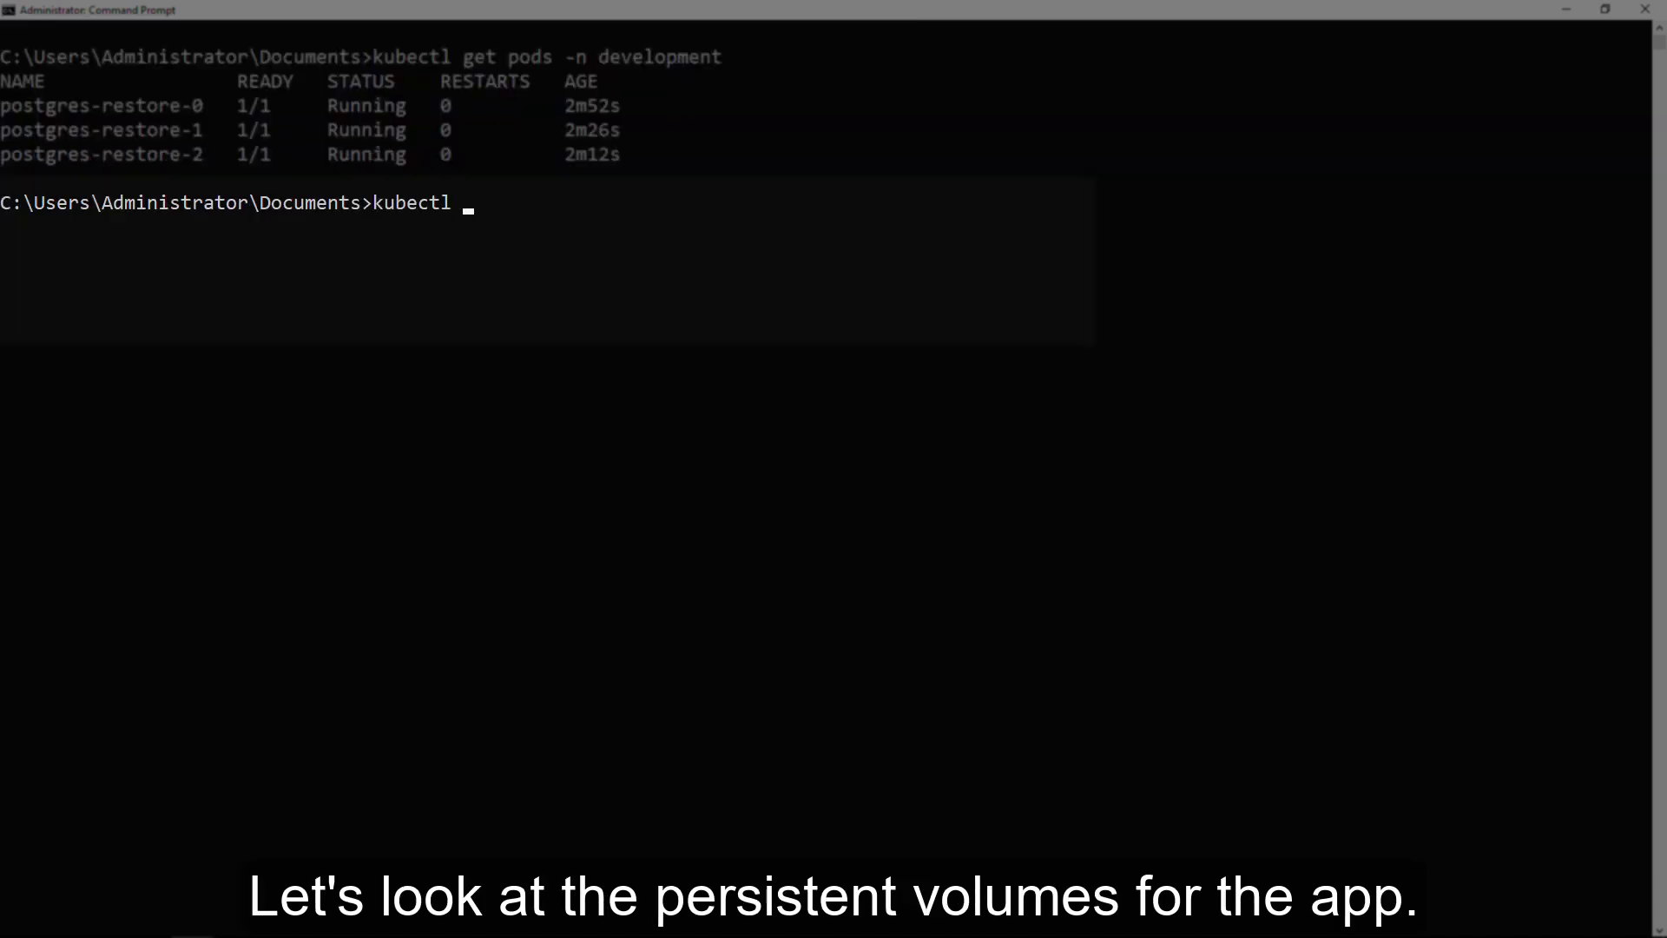
{"action": "type", "text": "describe pod postgres-"}
{"action": "type", "text": "k"}
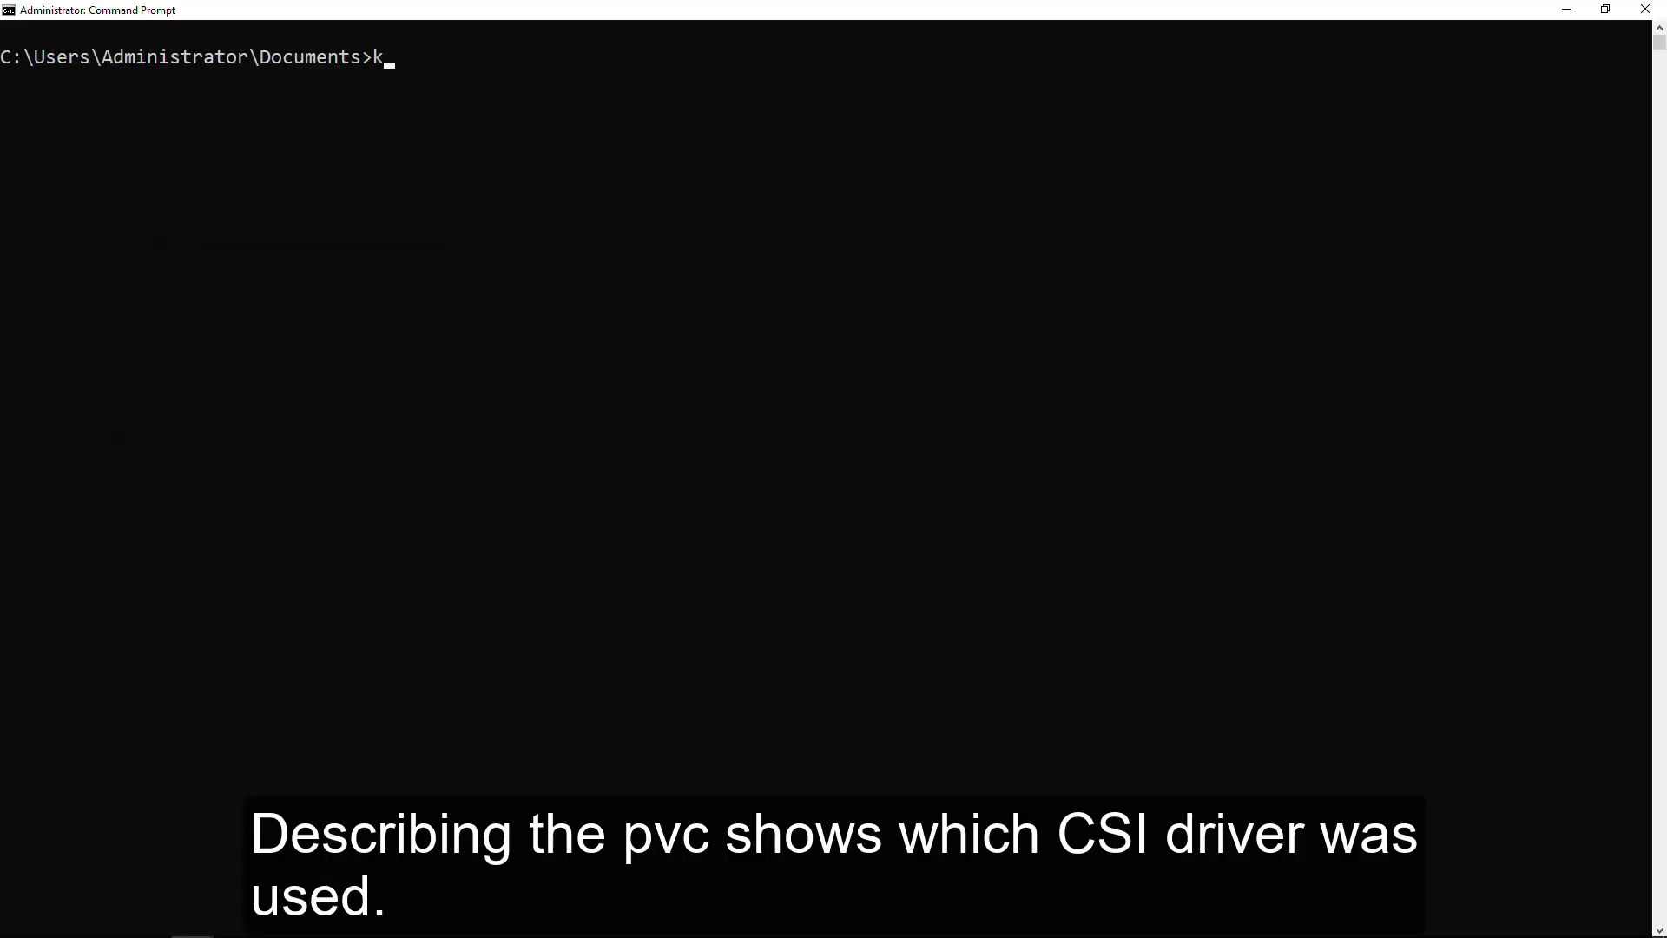
{"action": "type", "text": "ubectl describe pvc"}
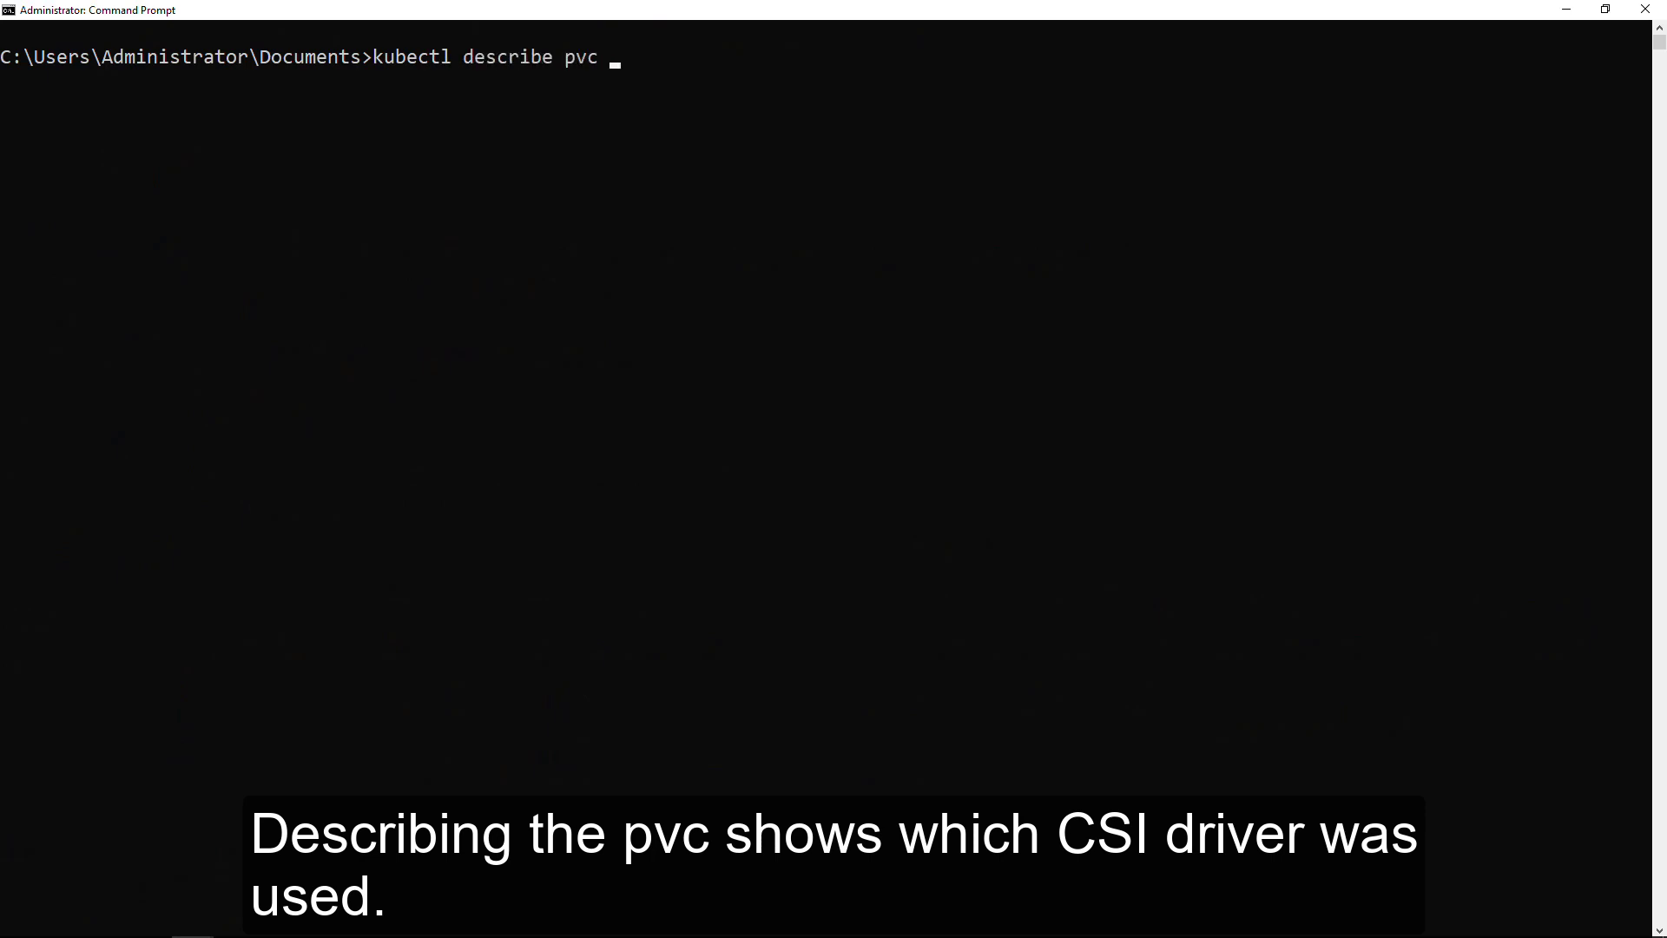